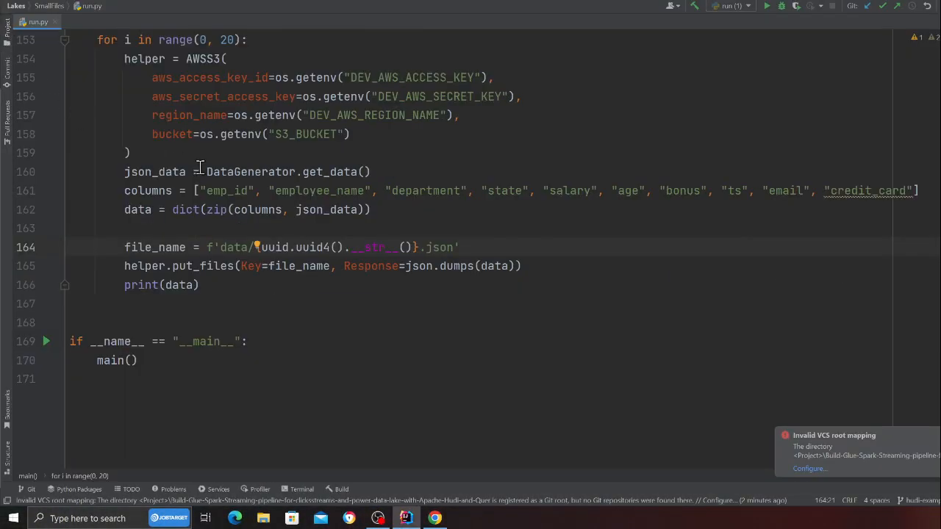
# - Check the bucket contents, then run run.py so employee records print and upload to S3
pyautogui.click(435, 517)
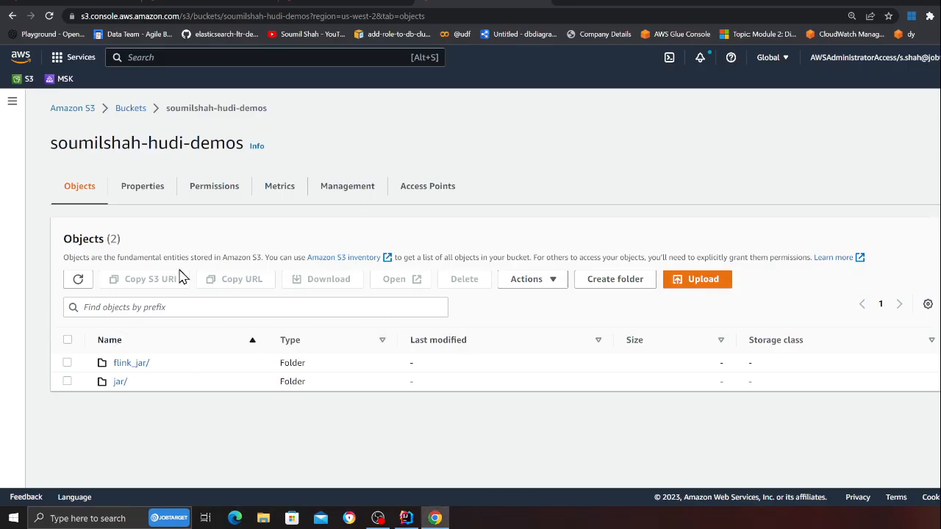
pyautogui.click(405, 518)
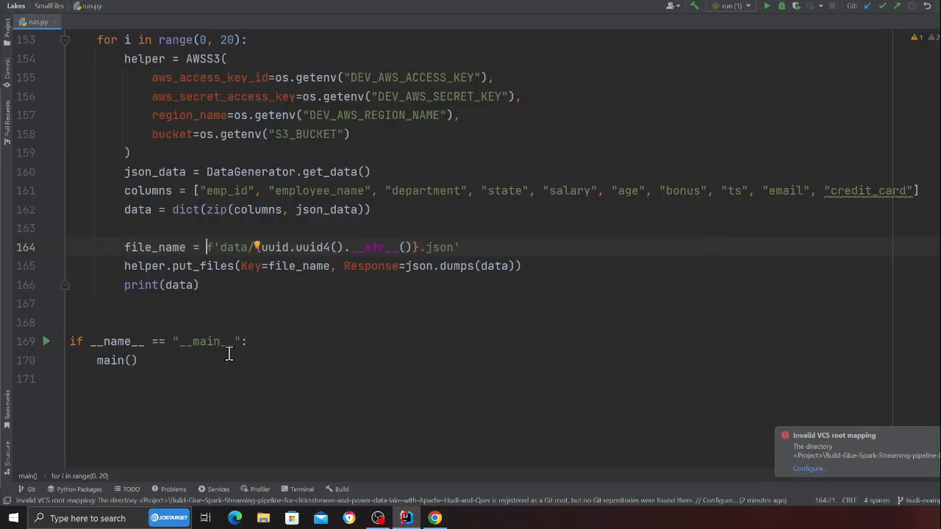
pyautogui.click(136, 360)
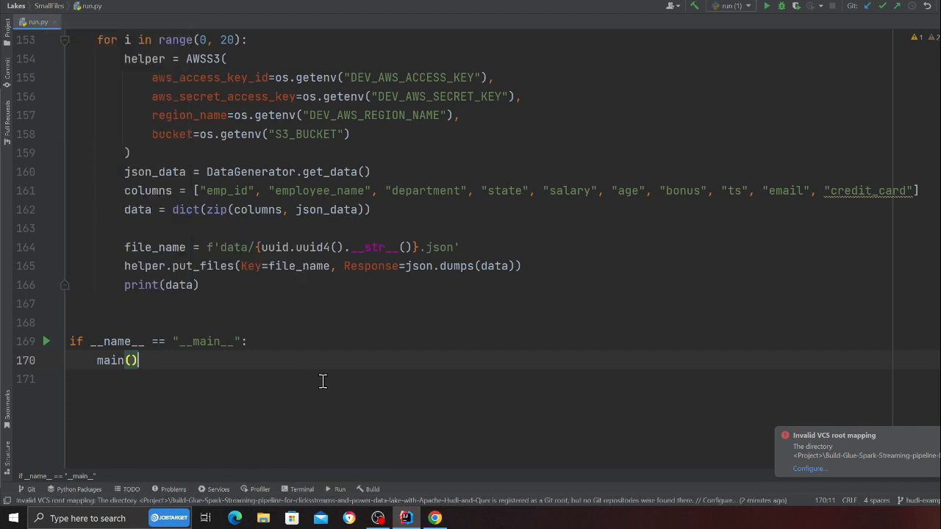
pyautogui.click(766, 5)
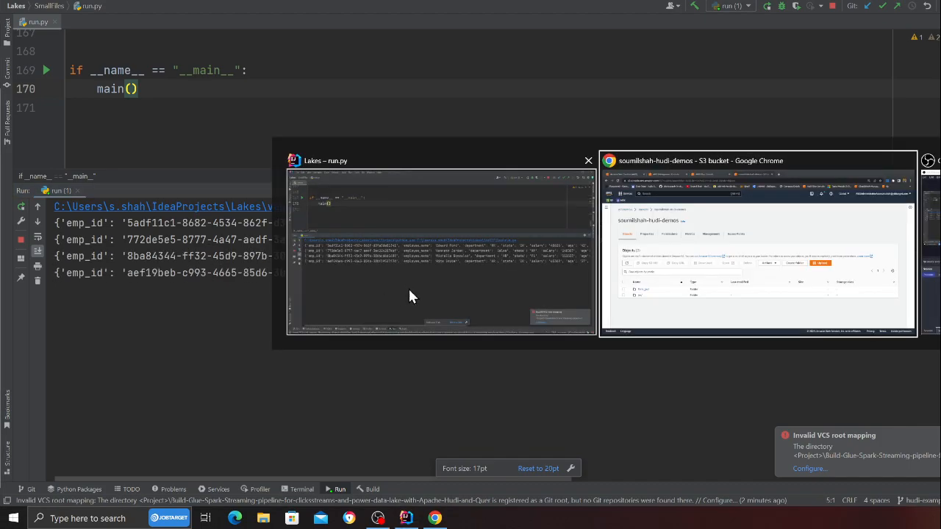
# - Refresh the bucket, browse into data/ and download one generated employee JSON record
pyautogui.click(757, 257)
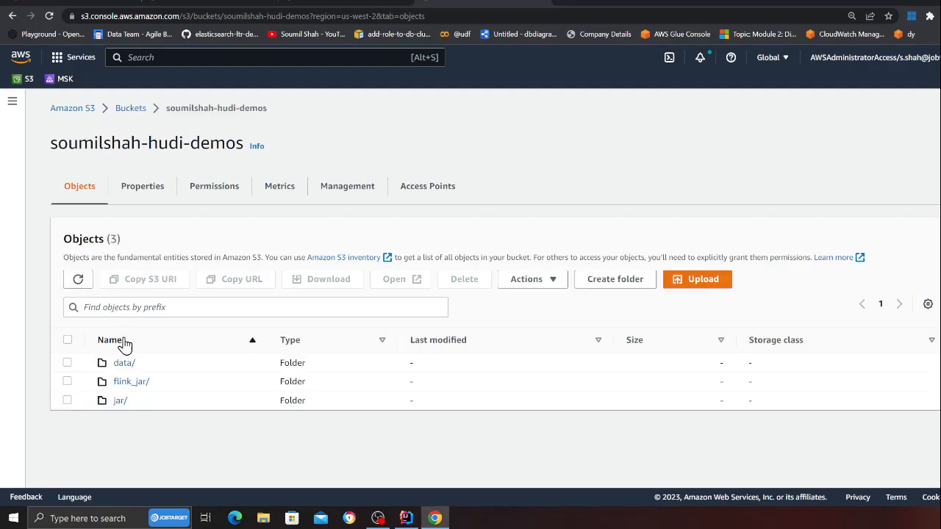
pyautogui.click(123, 362)
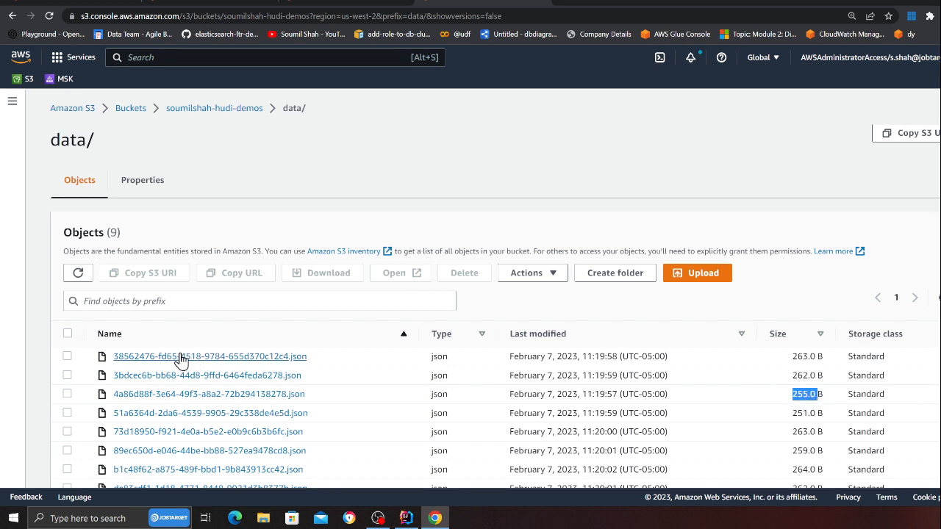
pyautogui.click(211, 357)
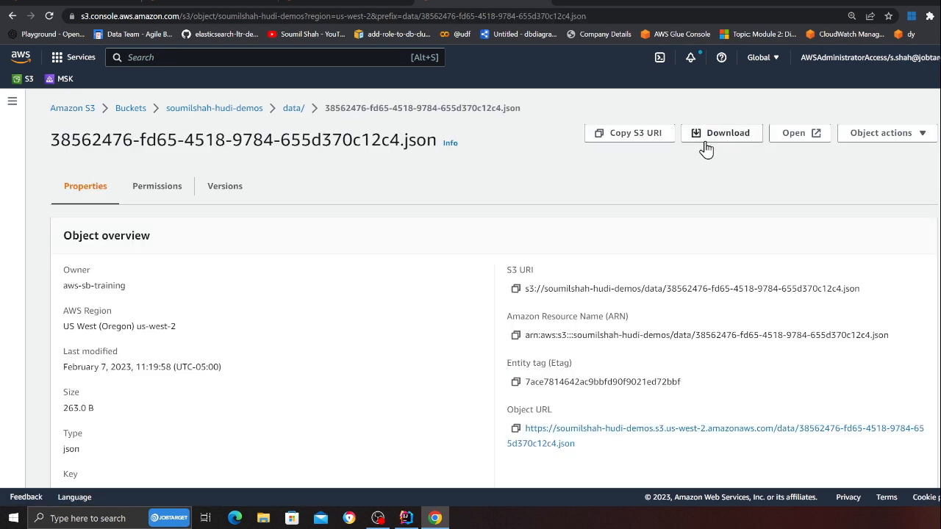
pyautogui.click(291, 109)
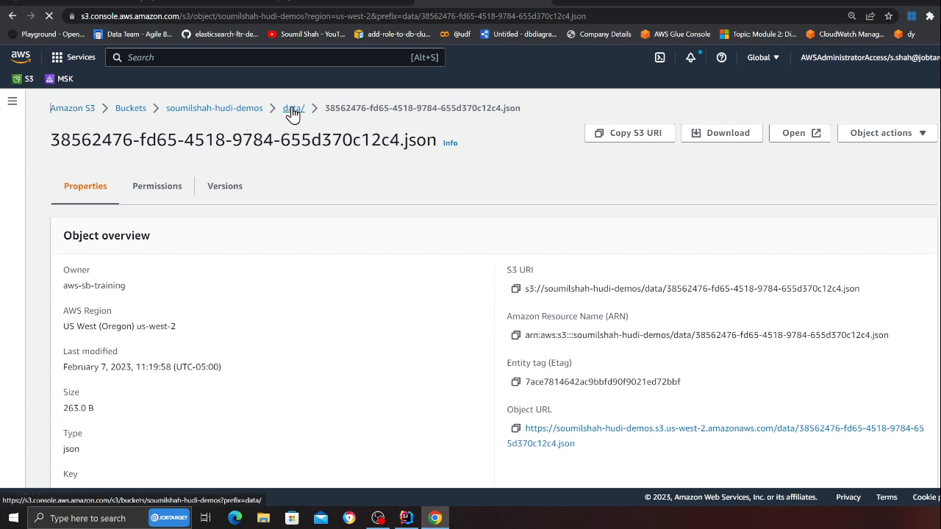
# - Return to the data/ folder and open the downloaded JSON file from the downloads menu
pyautogui.click(292, 109)
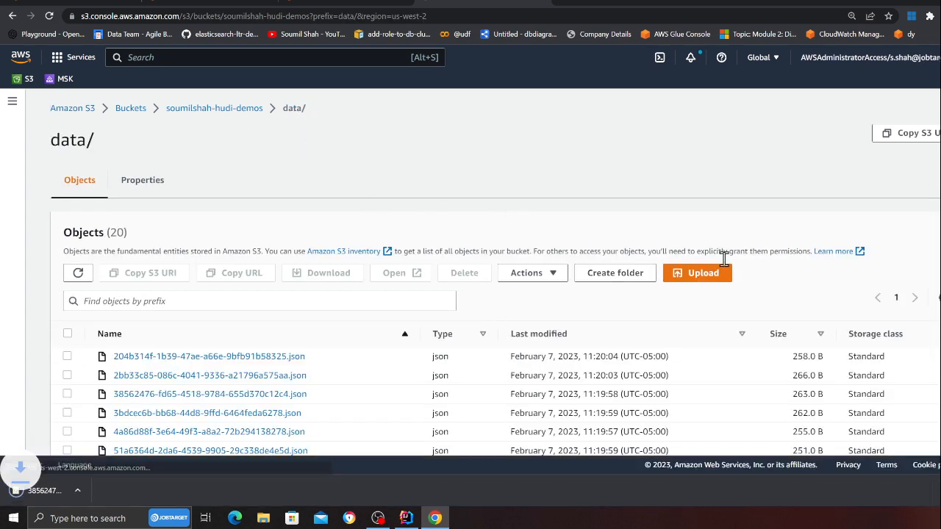
pyautogui.click(122, 491)
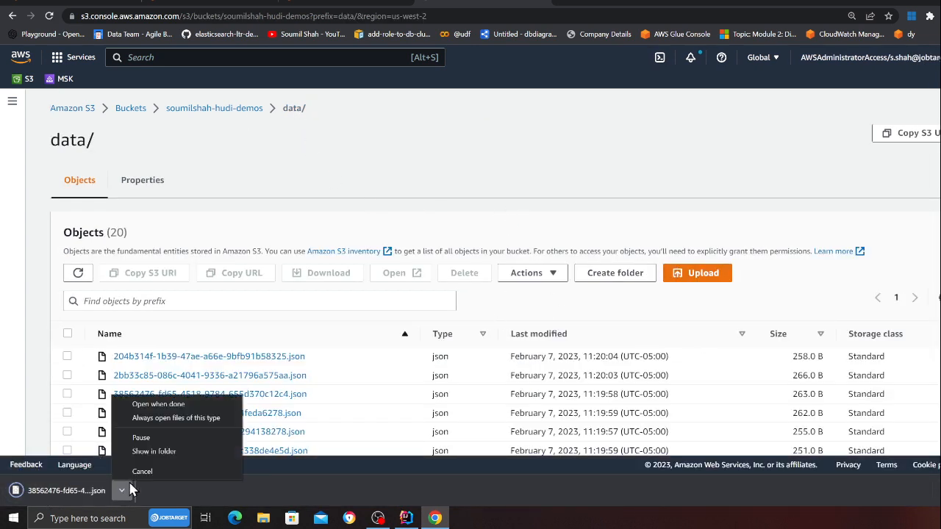
pyautogui.click(153, 451)
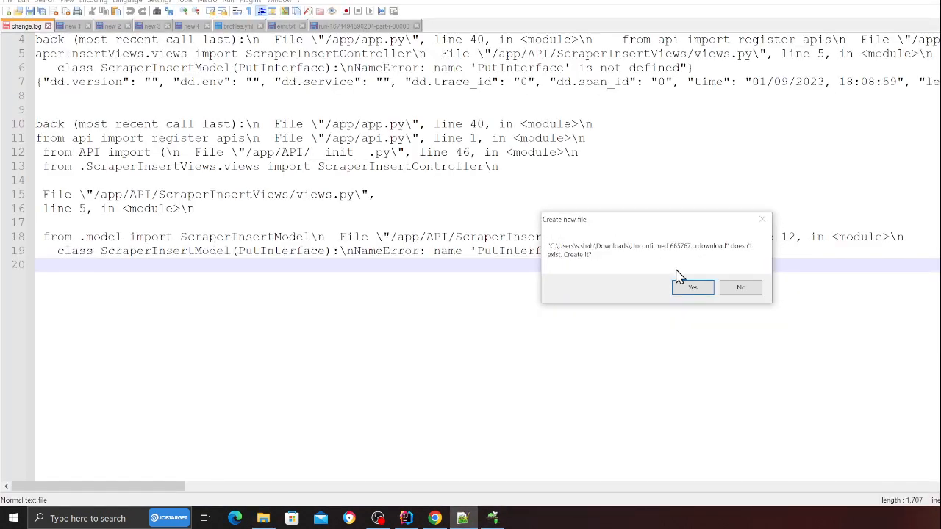
# - View the downloaded employee JSON record in Notepad++ and close the editor
pyautogui.click(691, 286)
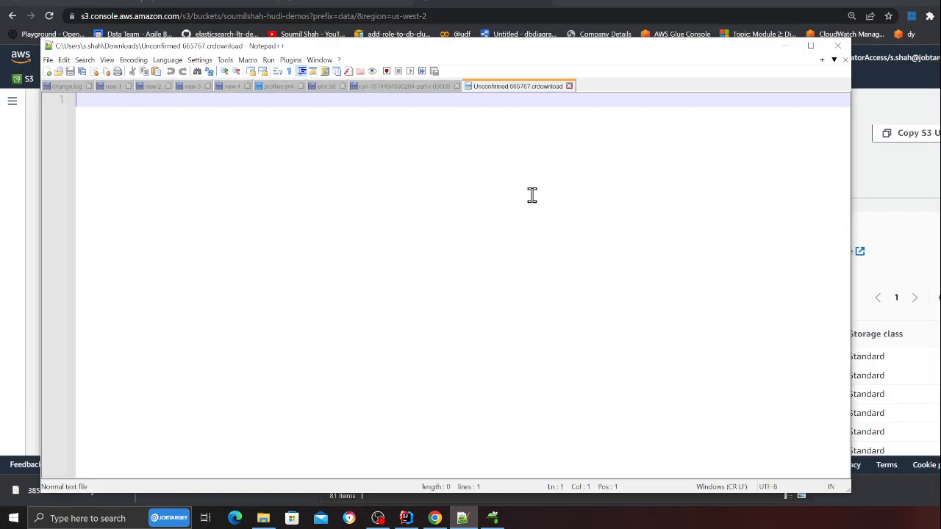
pyautogui.click(263, 518)
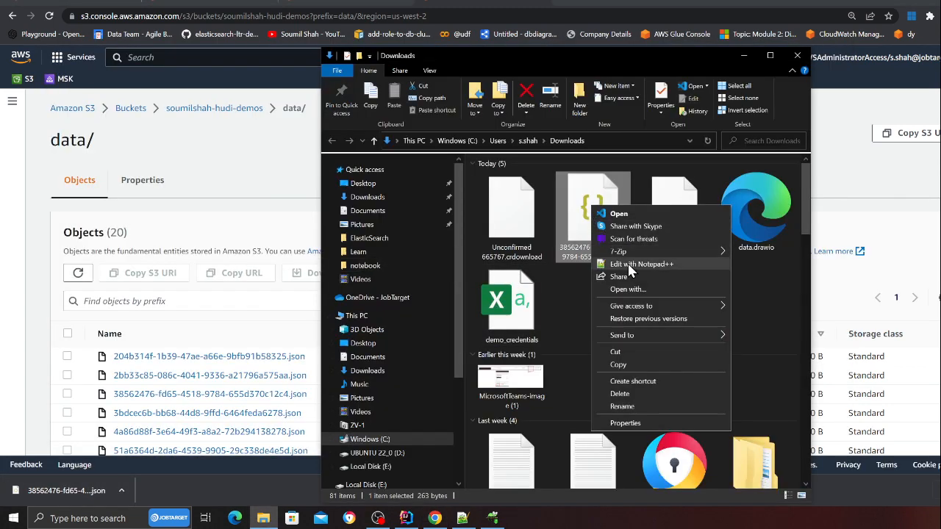
pyautogui.click(641, 264)
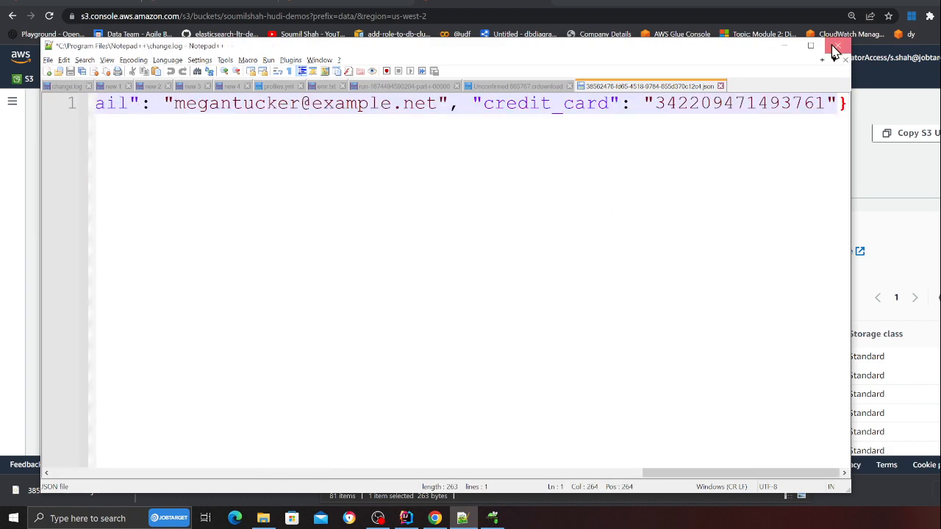
pyautogui.click(833, 45)
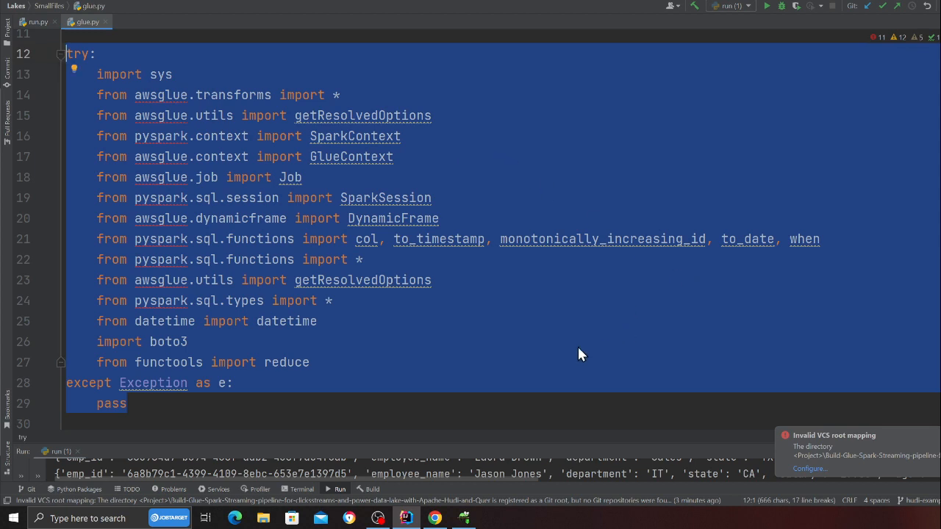
pyautogui.moveTo(375, 354)
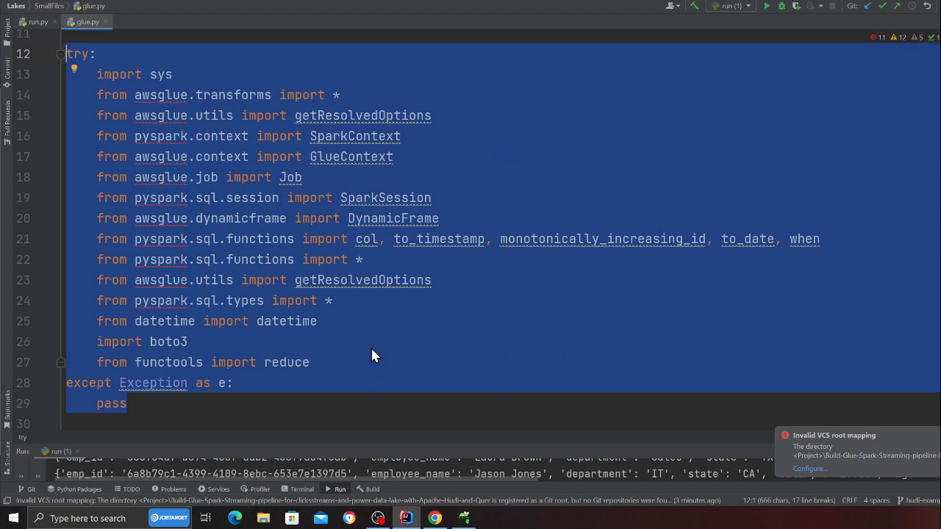
# - Scroll through glue.py's imports, SparkSession builder and Hudi settings
pyautogui.scroll(-3)
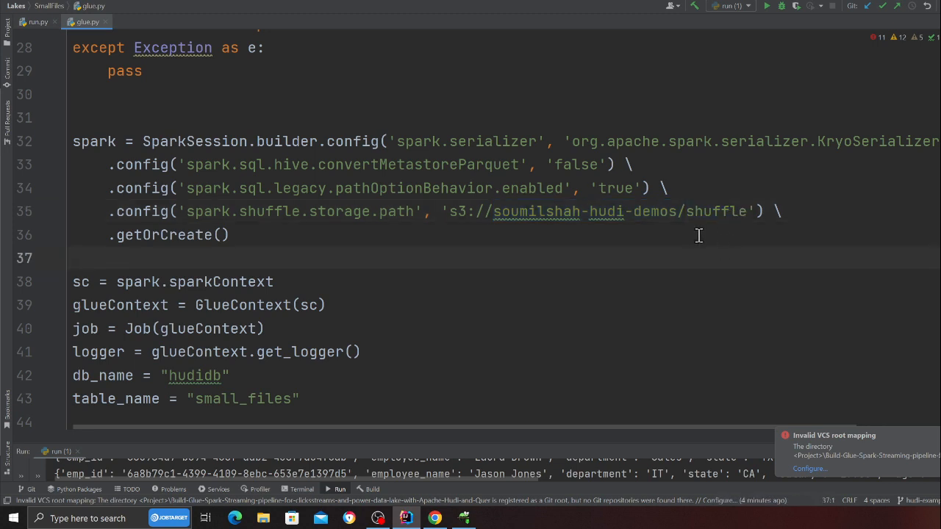
pyautogui.moveTo(752, 214)
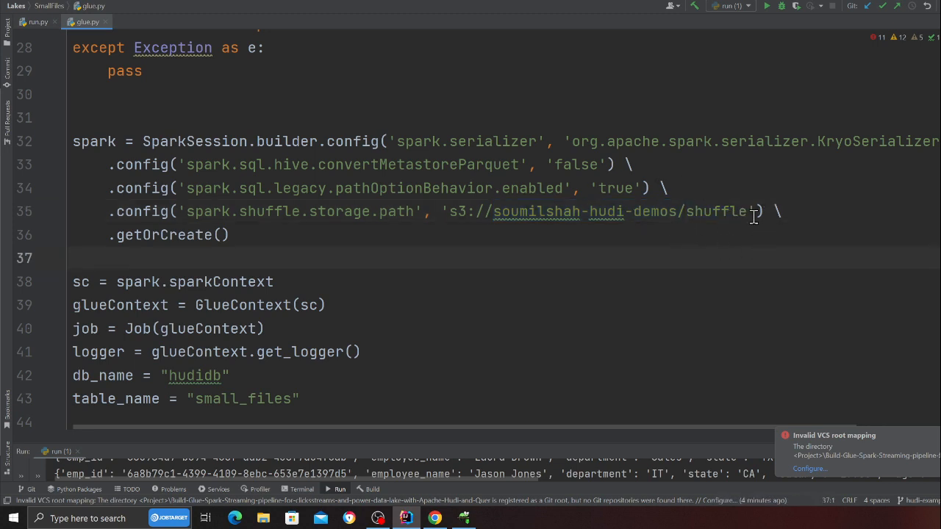
pyautogui.scroll(-3)
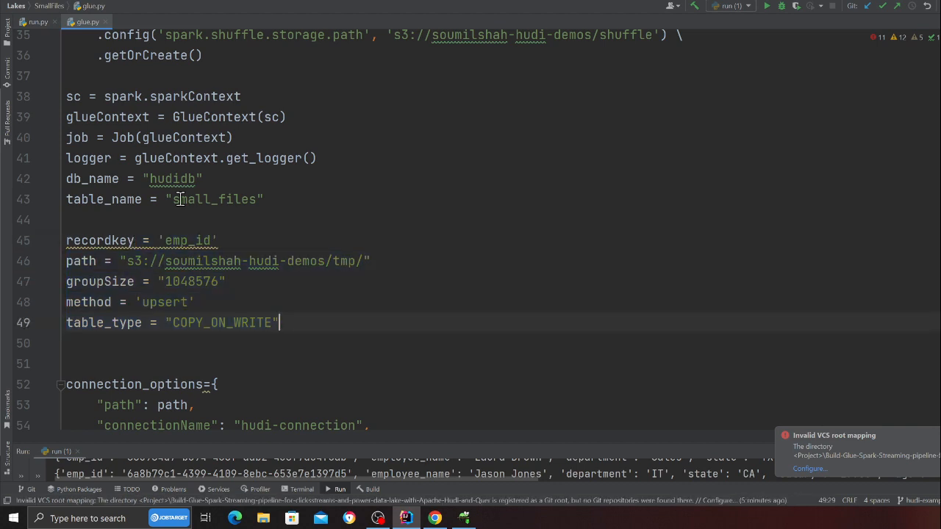
pyautogui.doubleClick(173, 180)
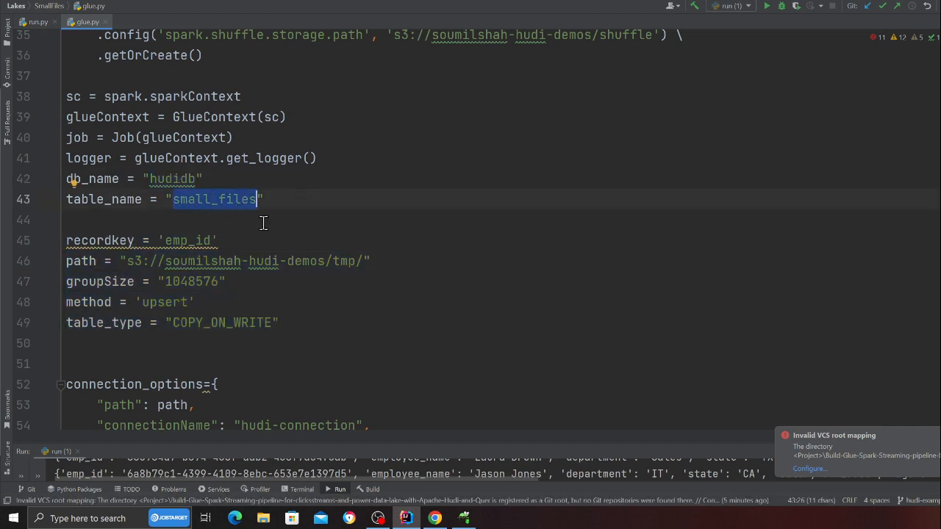
pyautogui.scroll(3)
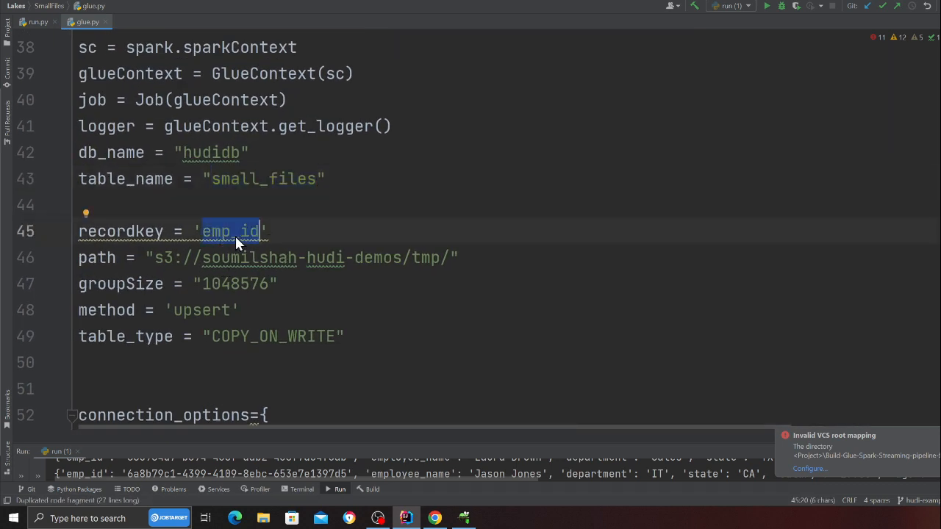
pyautogui.click(480, 258)
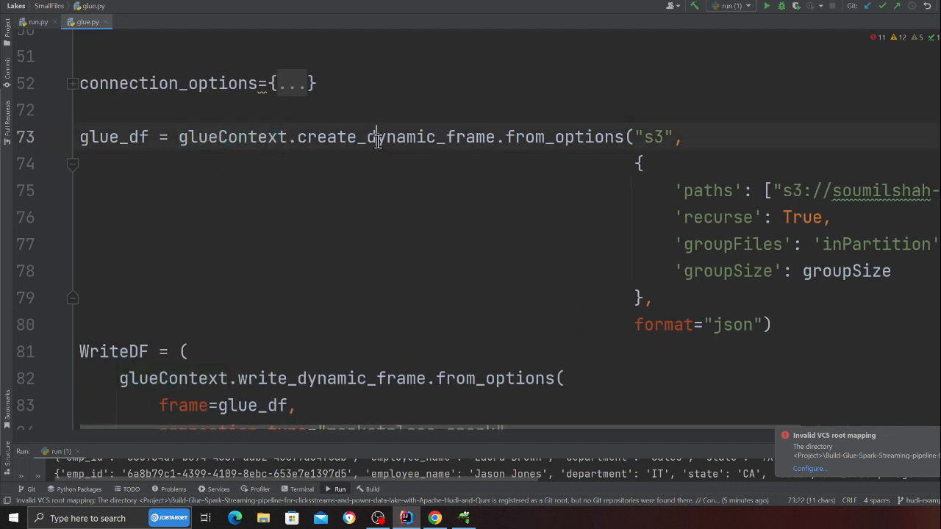
pyautogui.doubleClick(366, 137)
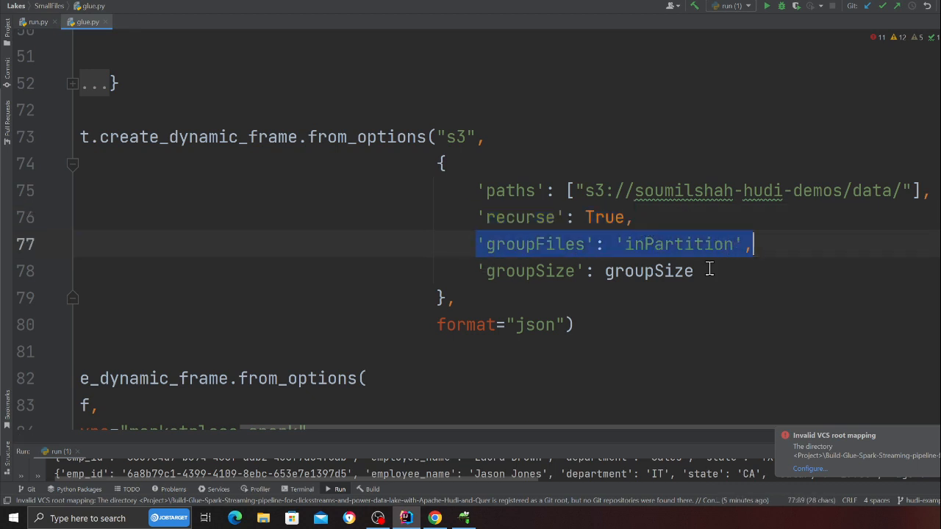
pyautogui.doubleClick(650, 270)
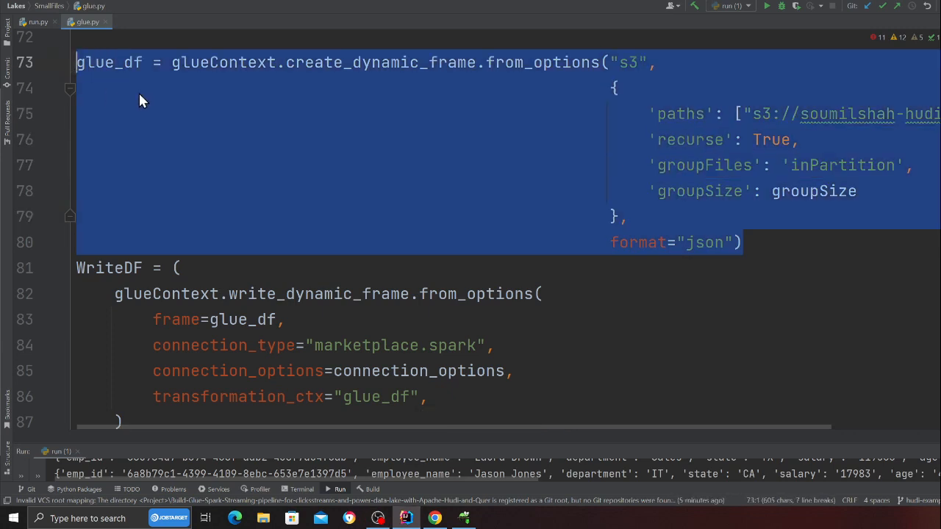
pyautogui.scroll(-3)
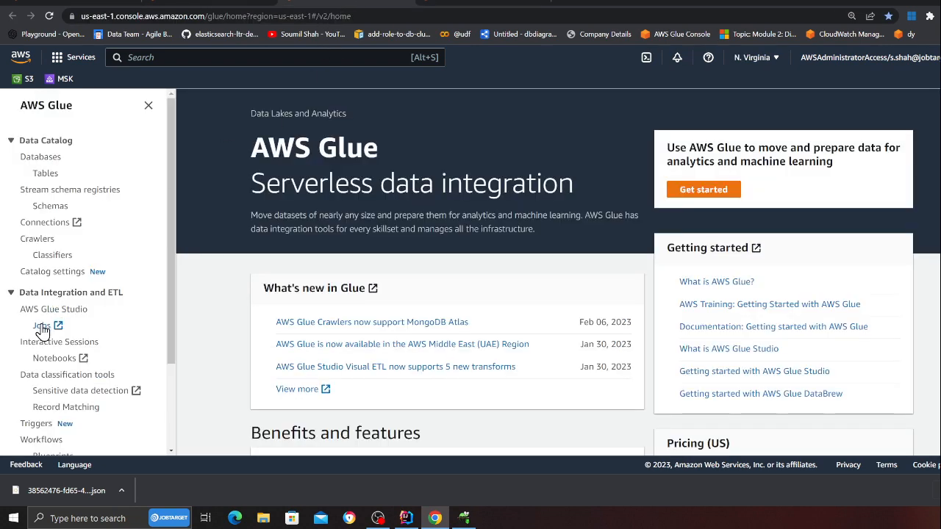
# - Open the ingest-hudi-small-file job from the Glue jobs list and view its script
pyautogui.click(34, 326)
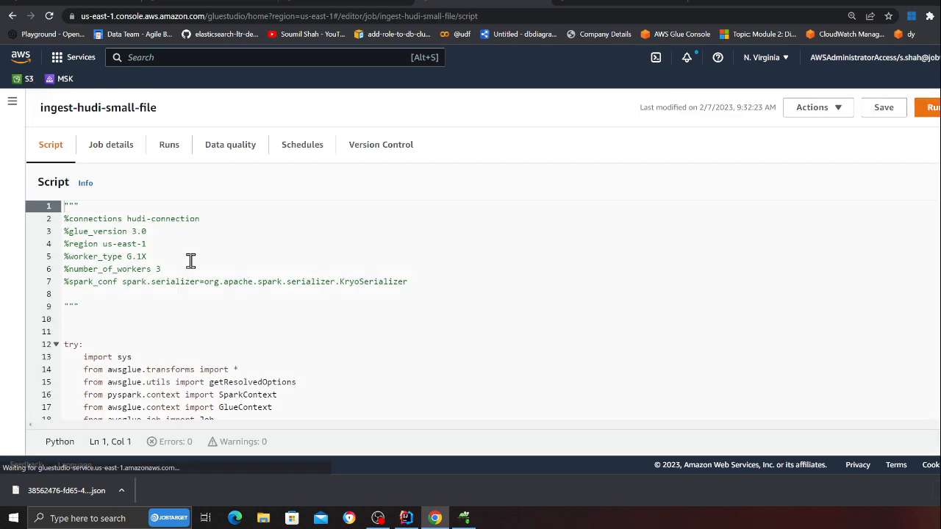
pyautogui.scroll(-3)
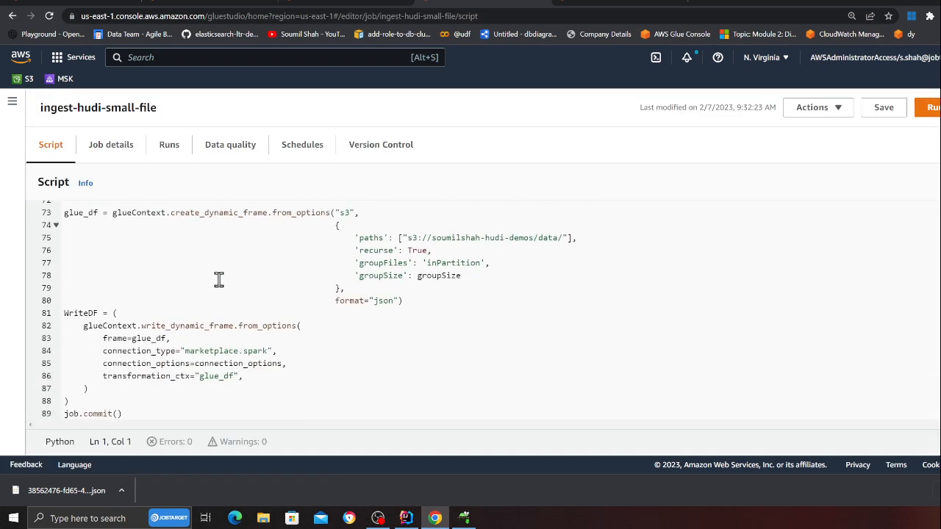
pyautogui.click(112, 144)
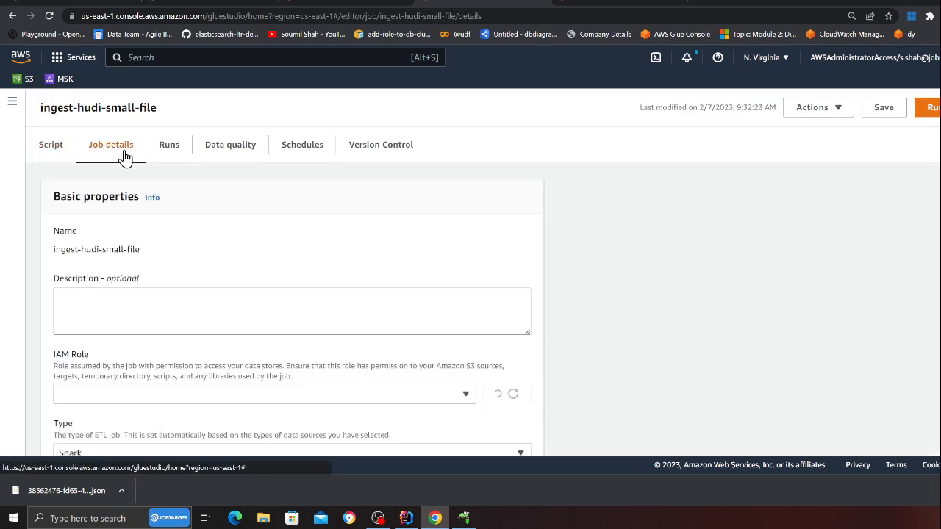
pyautogui.click(50, 144)
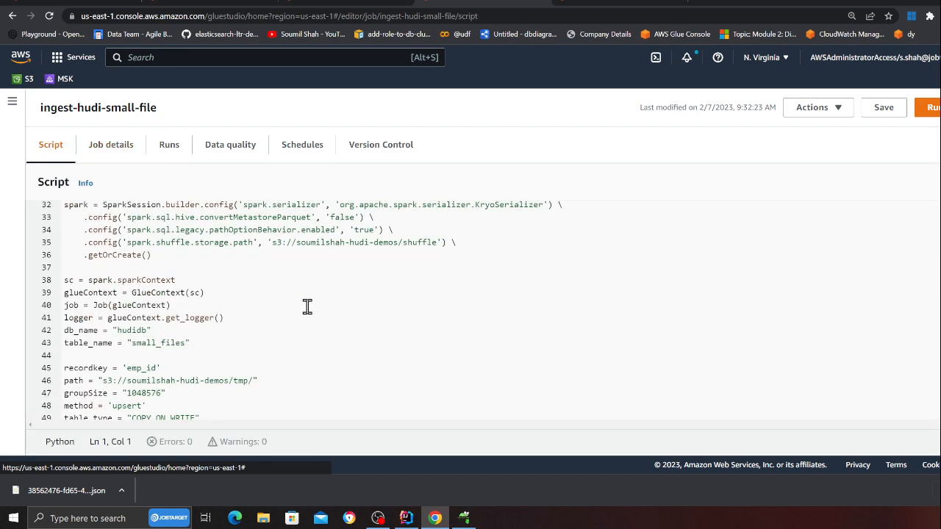
# - Review the S3 JSON read's grouping options, highlighting the inPartition value
pyautogui.scroll(-3)
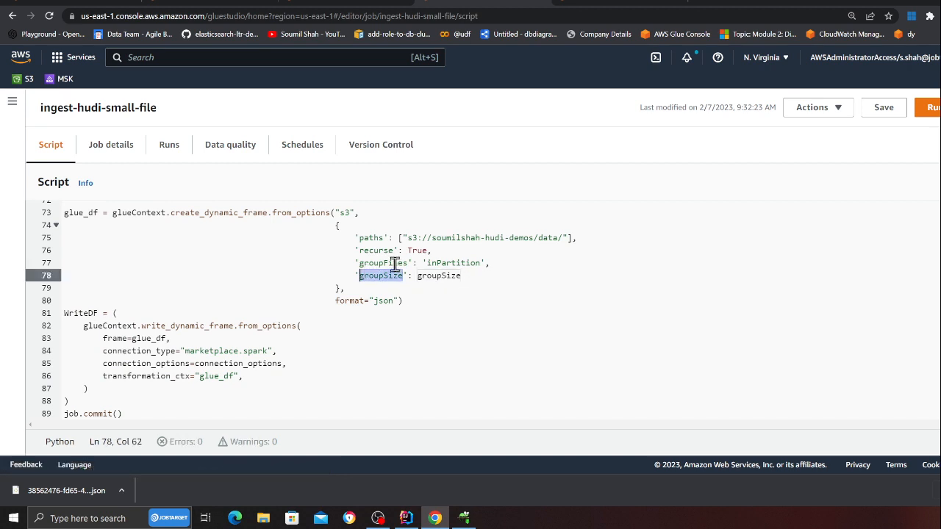
pyautogui.doubleClick(453, 262)
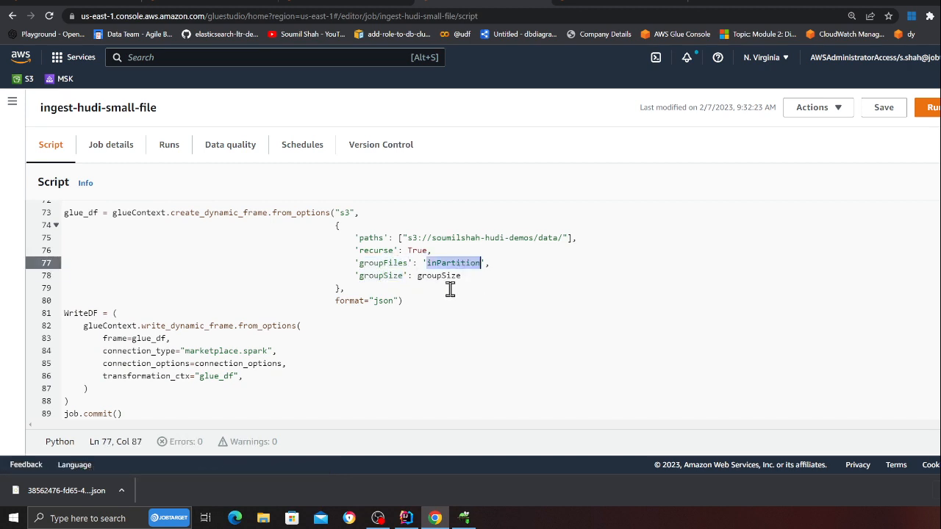
# - Review the ingest-hudi-small-file job's configuration settings in Job details
pyautogui.click(110, 144)
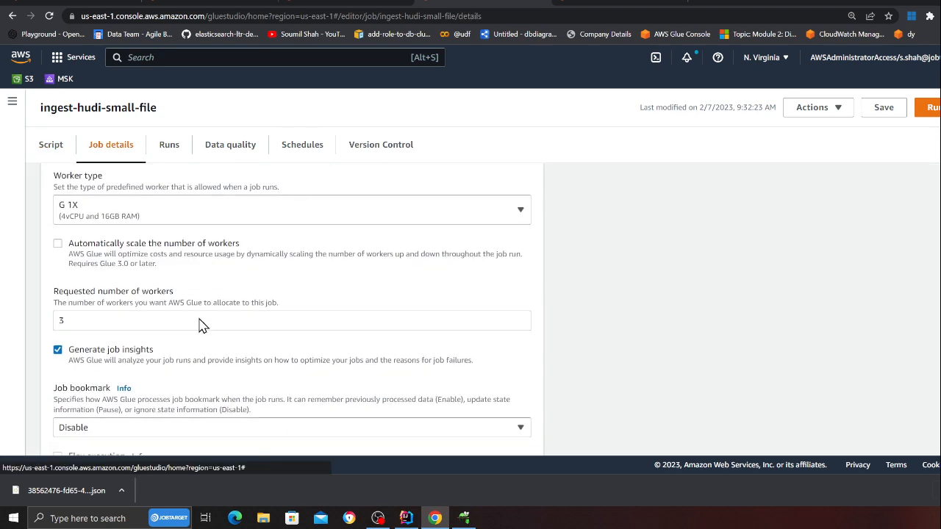
pyautogui.scroll(-3)
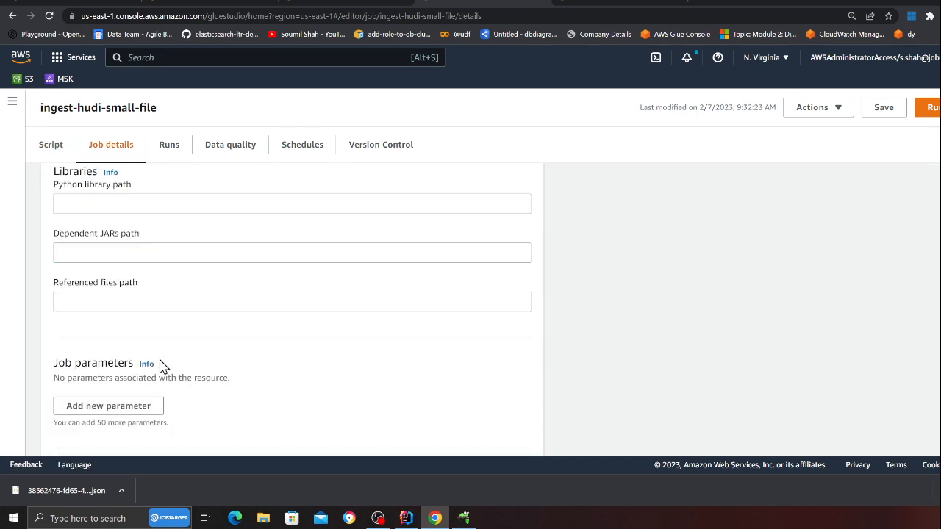
pyautogui.scroll(3)
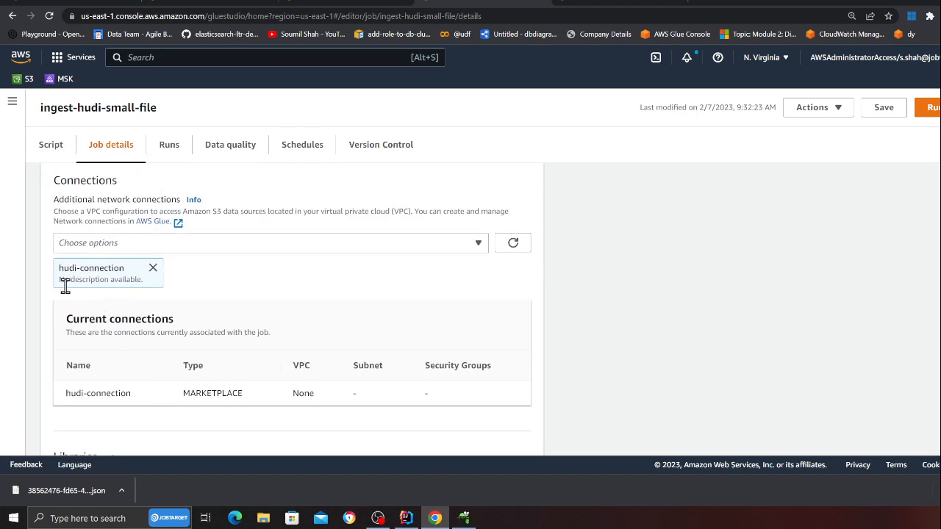
pyautogui.scroll(-3)
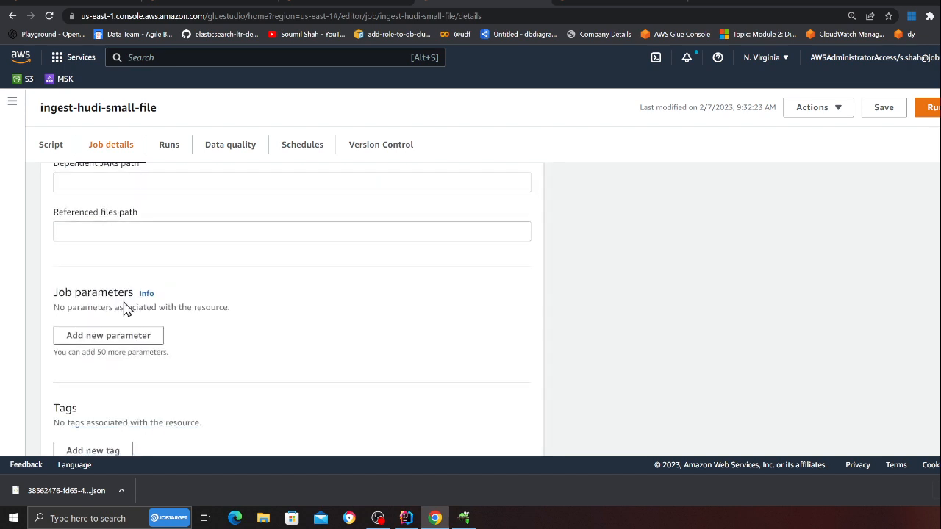
pyautogui.click(50, 144)
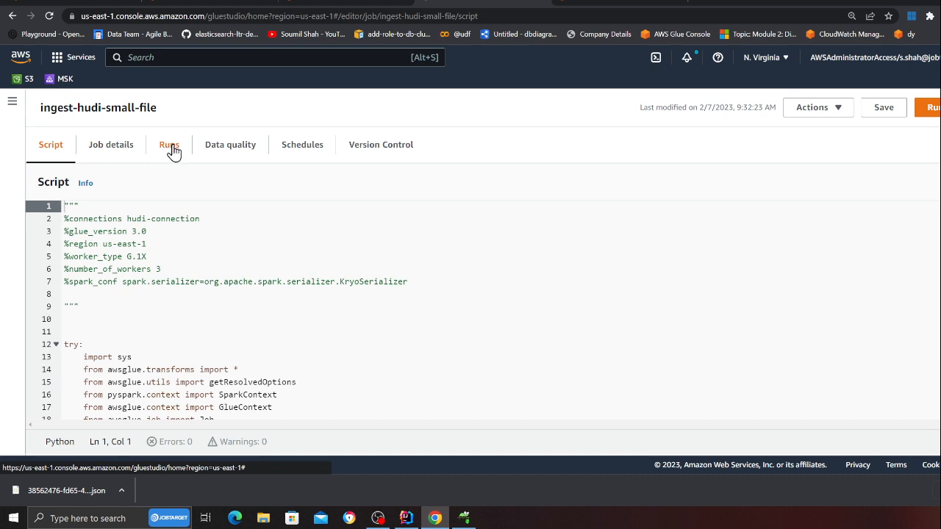
pyautogui.click(112, 144)
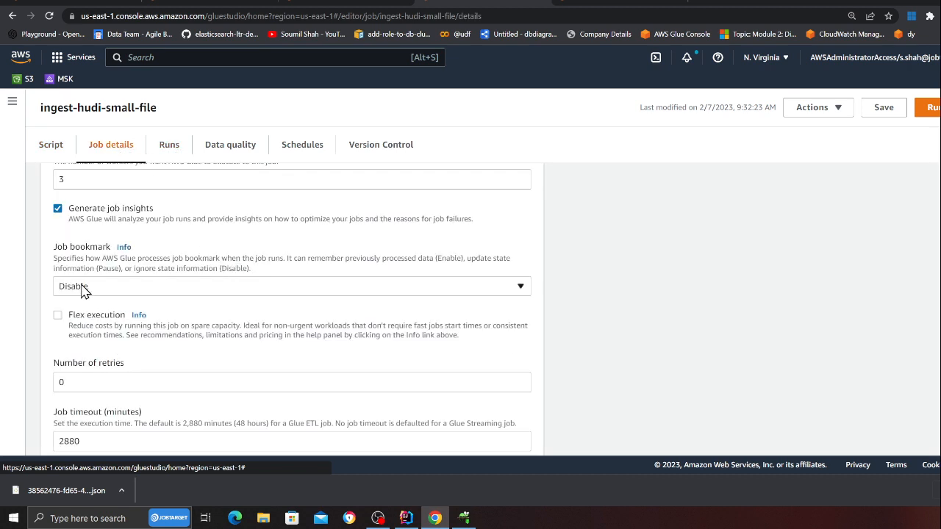
# - Set Job bookmark from Disable to Enable and save the job
pyautogui.click(291, 286)
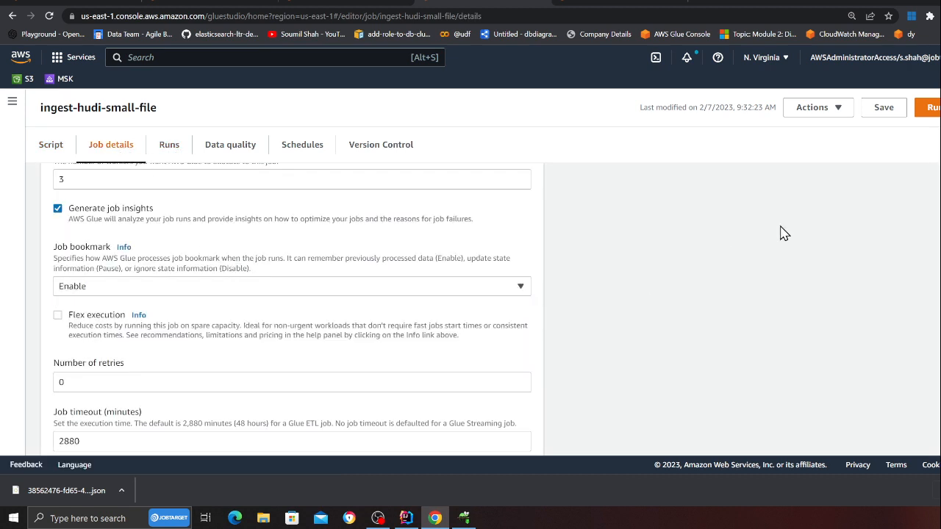
pyautogui.click(881, 107)
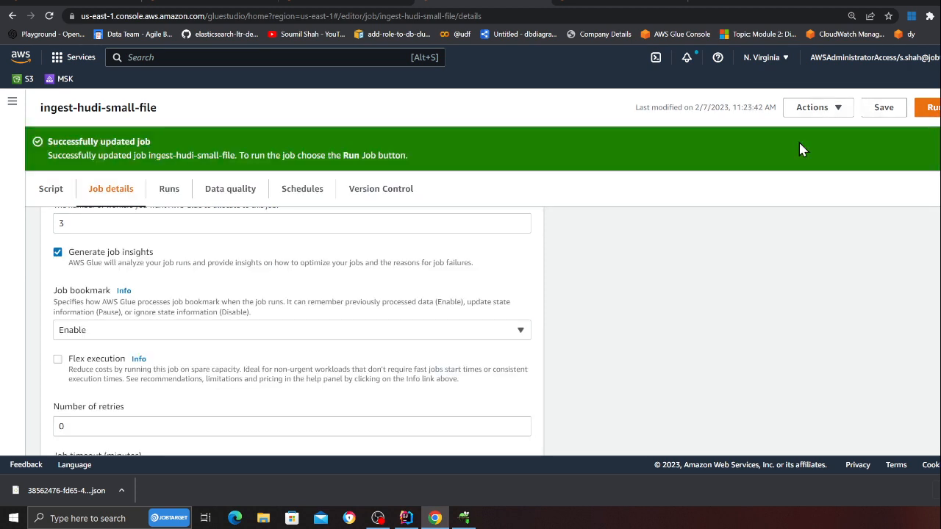
pyautogui.click(934, 107)
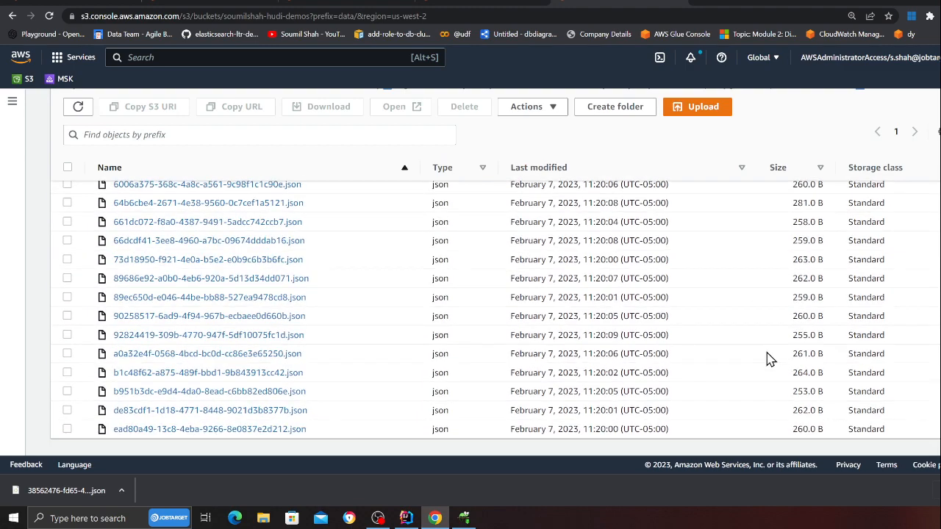
pyautogui.scroll(3)
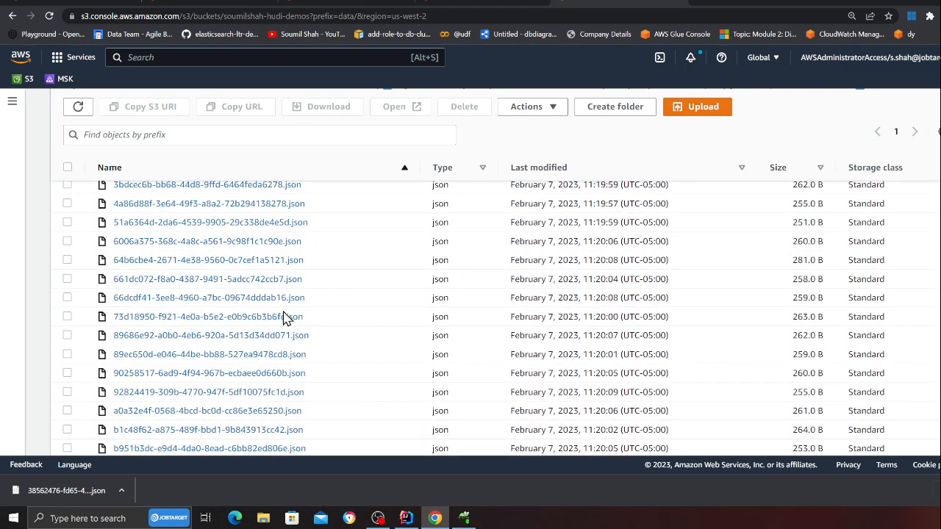
pyautogui.scroll(3)
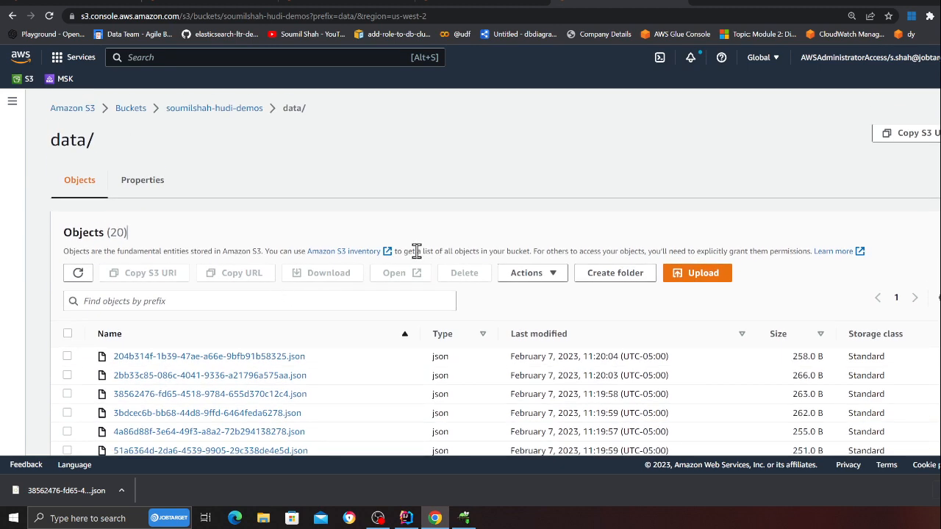
pyautogui.moveTo(641, 303)
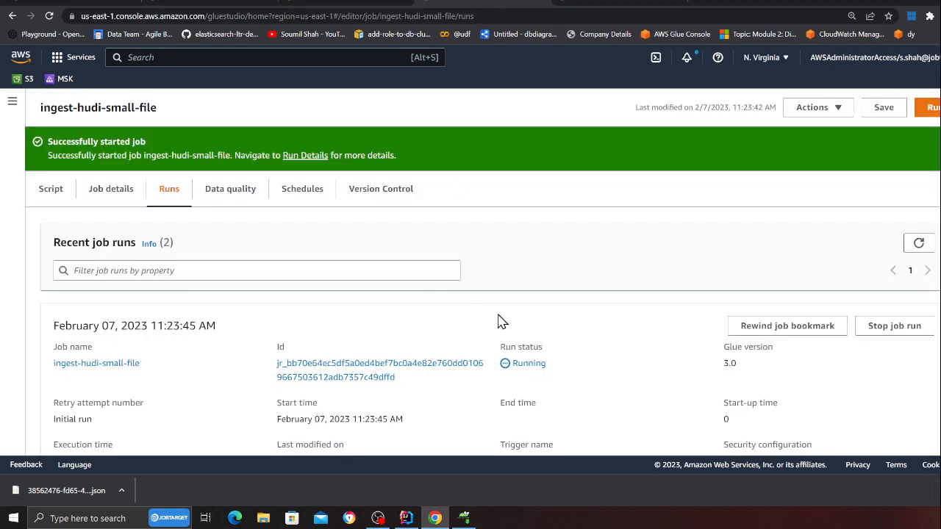
pyautogui.moveTo(562, 367)
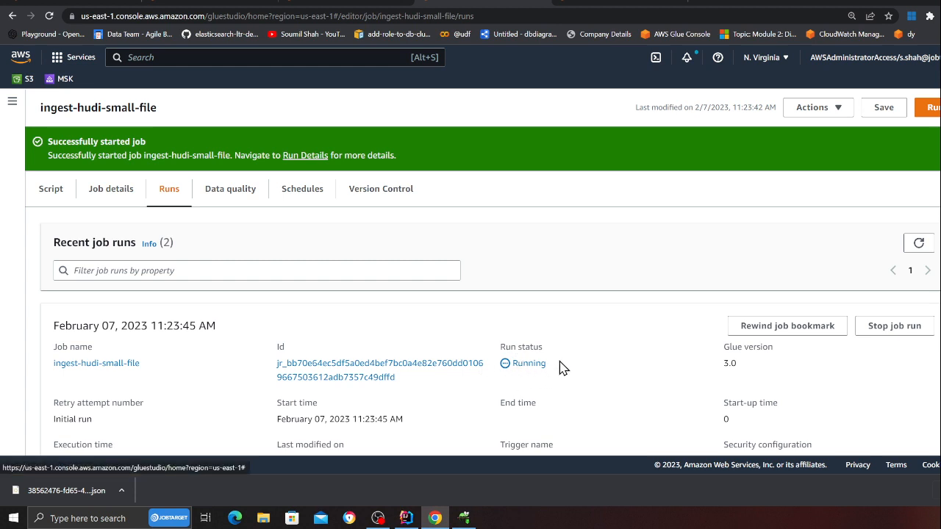
pyautogui.click(111, 144)
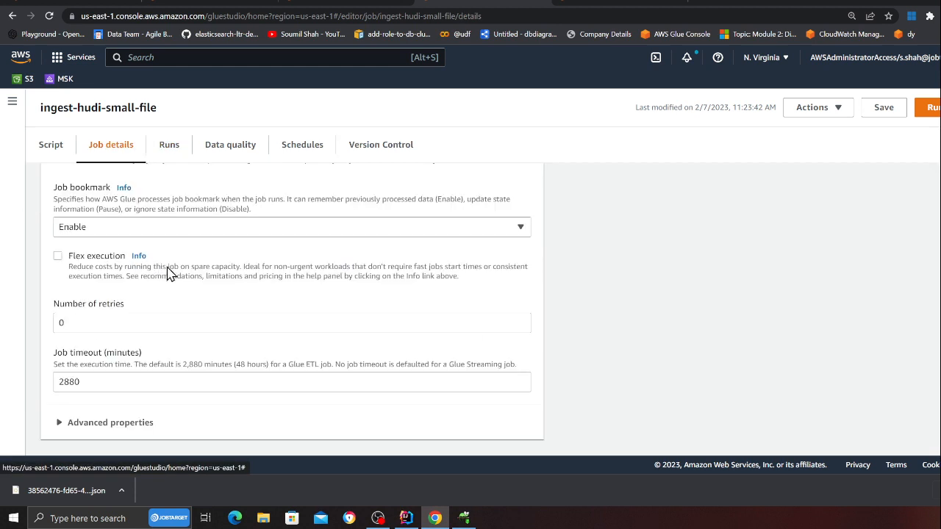
pyautogui.scroll(3)
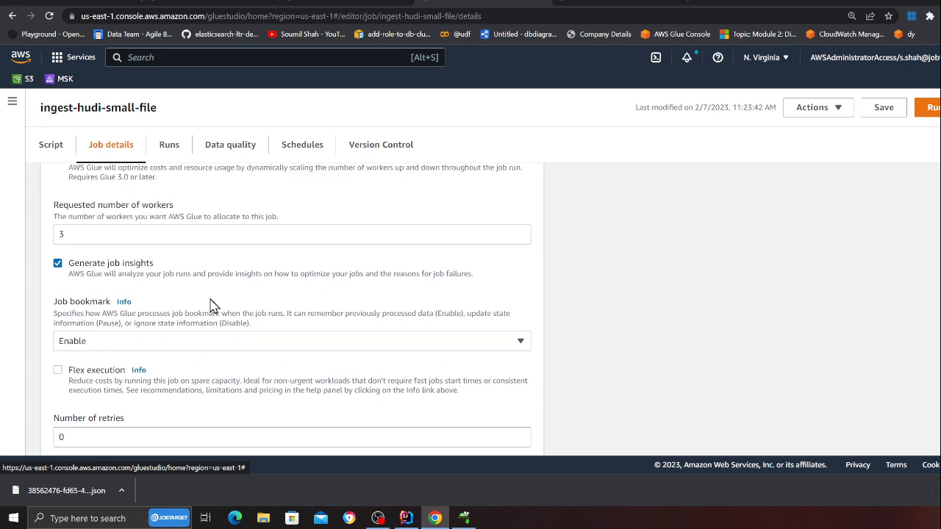
pyautogui.moveTo(70, 379)
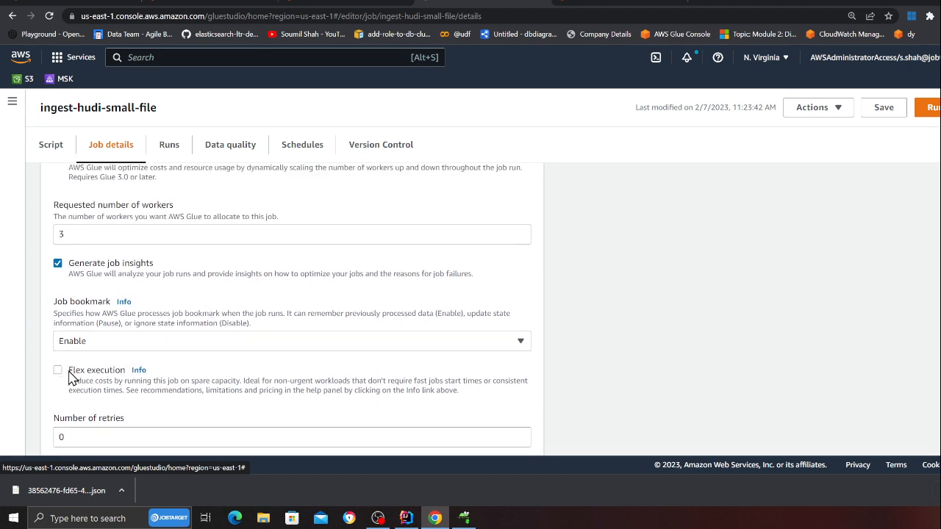
pyautogui.moveTo(87, 379)
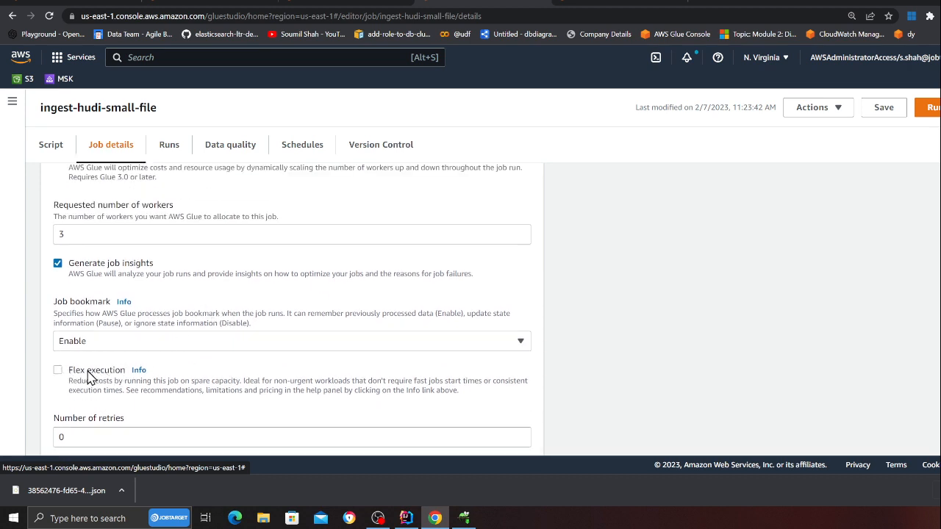
pyautogui.moveTo(110, 379)
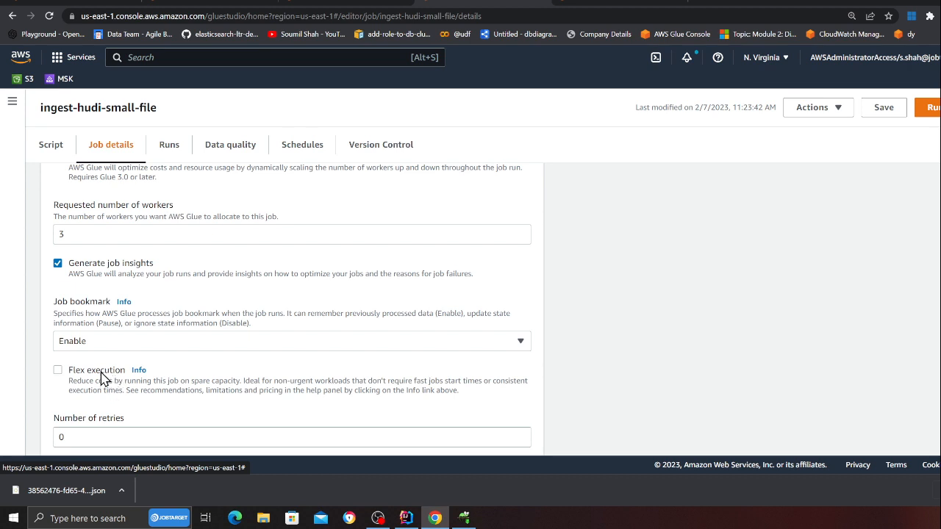
pyautogui.moveTo(101, 381)
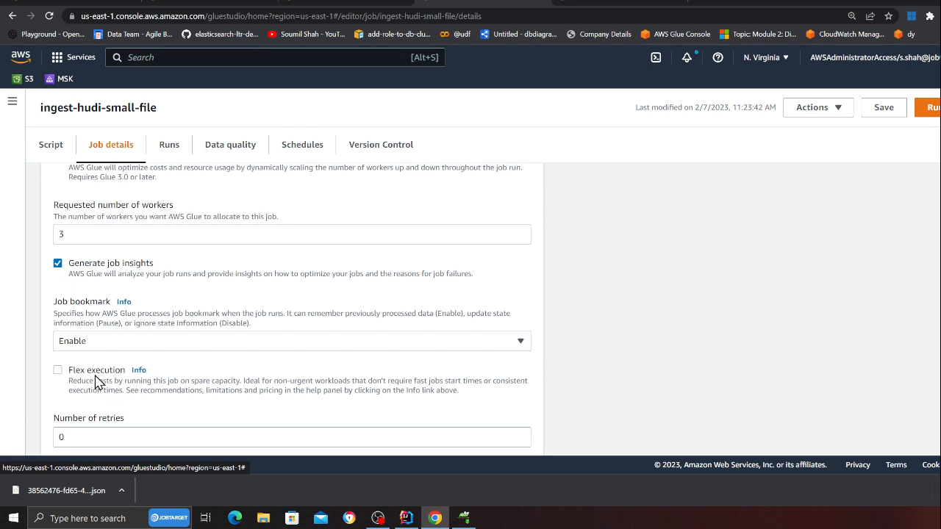
pyautogui.scroll(3)
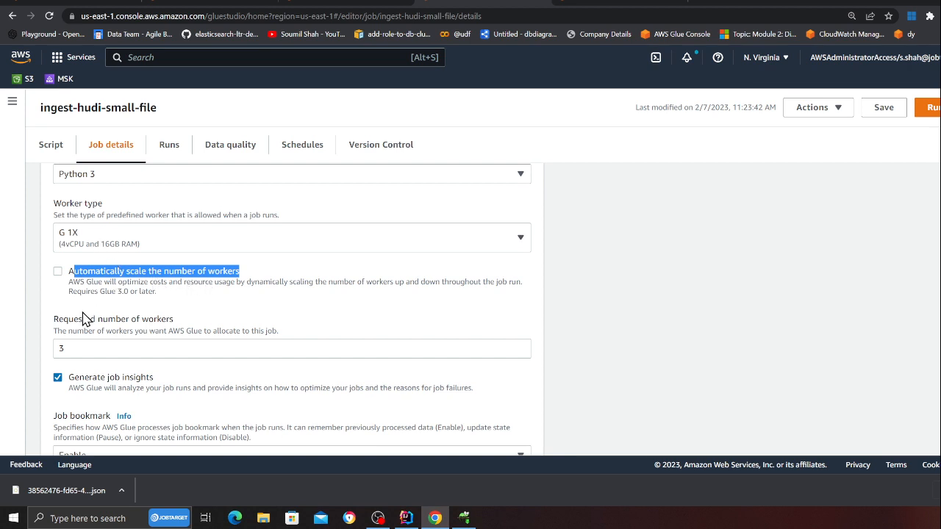
pyautogui.moveTo(873, 363)
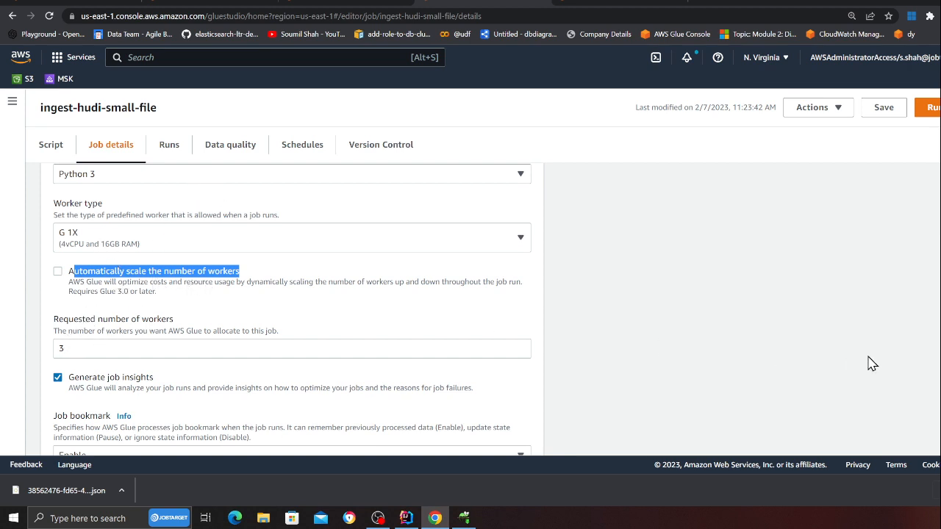
pyautogui.moveTo(238, 307)
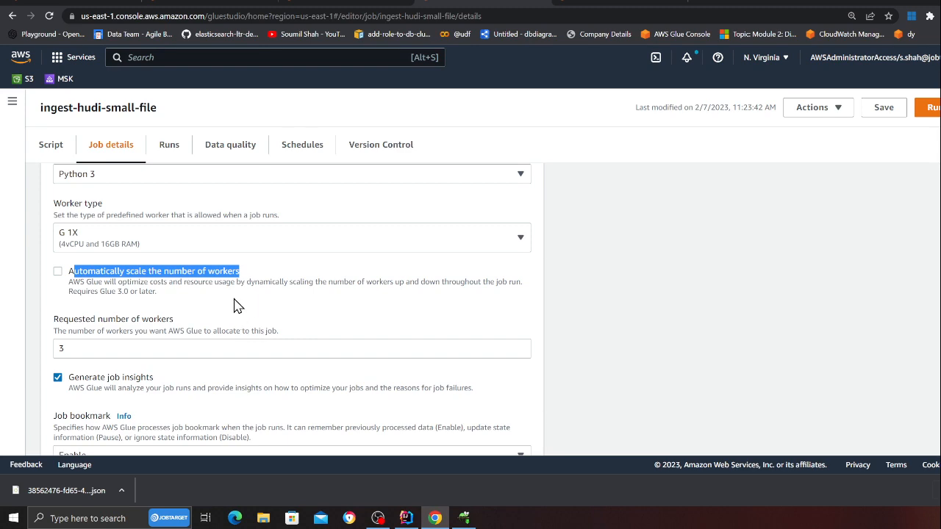
pyautogui.moveTo(241, 212)
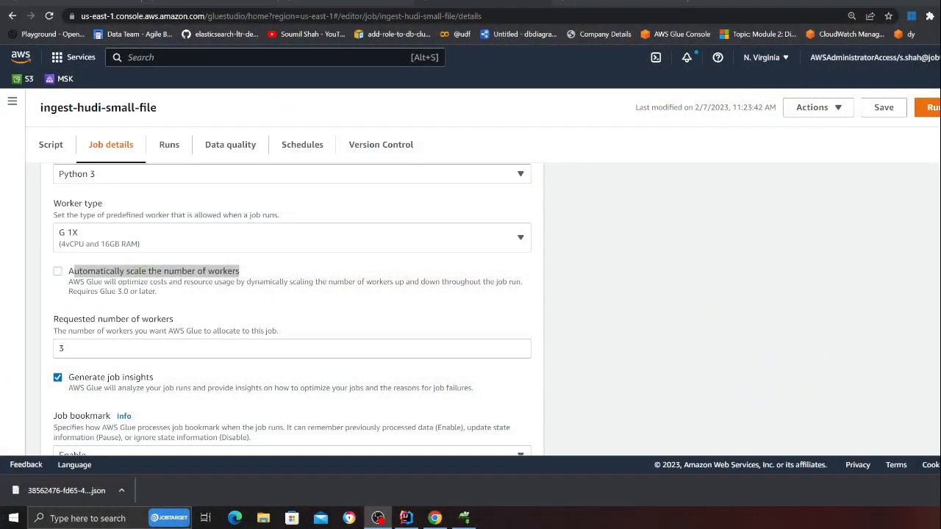
pyautogui.scroll(3)
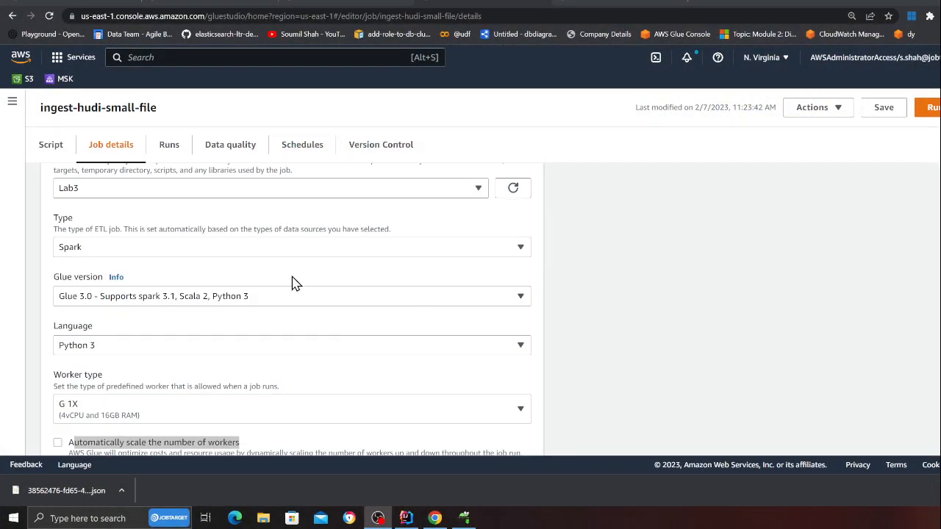
pyautogui.click(169, 144)
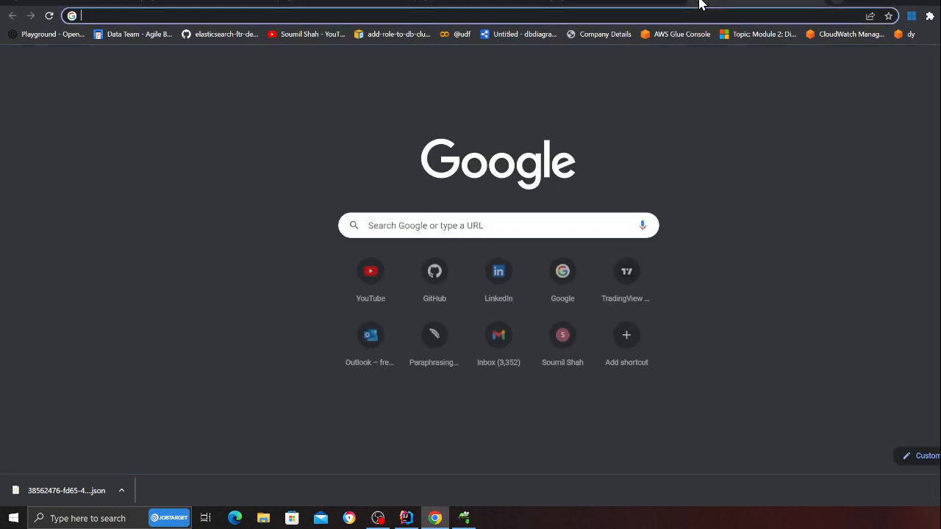
# - From the YouTube community post, follow the link to the AWS Cloud Shuffle Storage Plugin blog
pyautogui.click(370, 270)
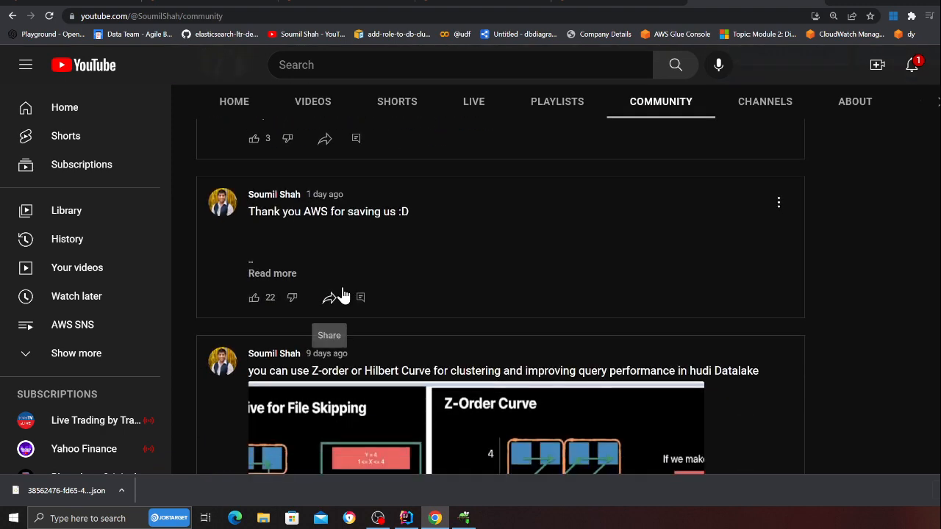
pyautogui.click(272, 273)
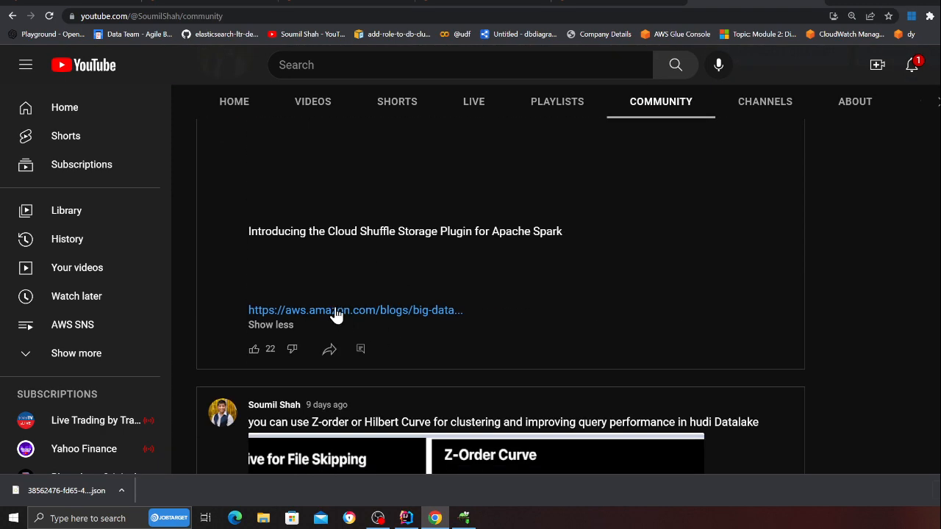
pyautogui.click(356, 309)
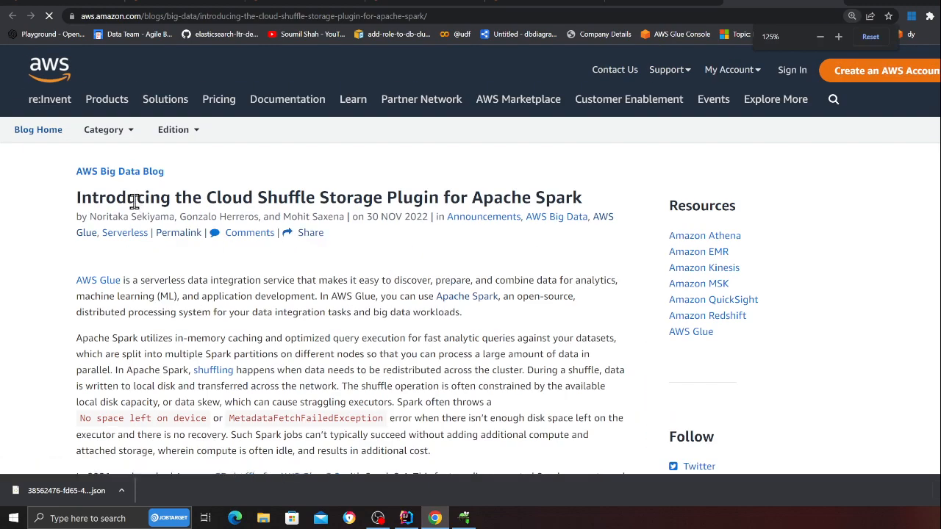
pyautogui.moveTo(453, 209)
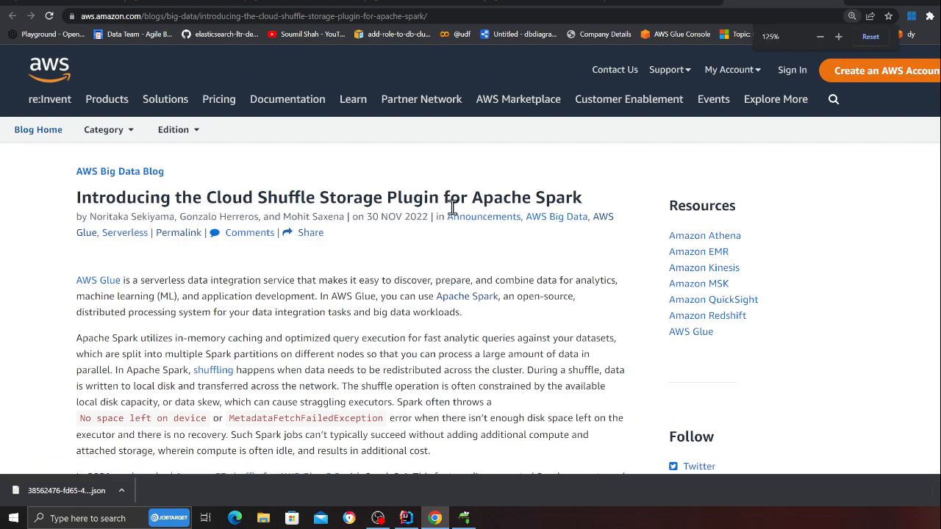
pyautogui.scroll(-3)
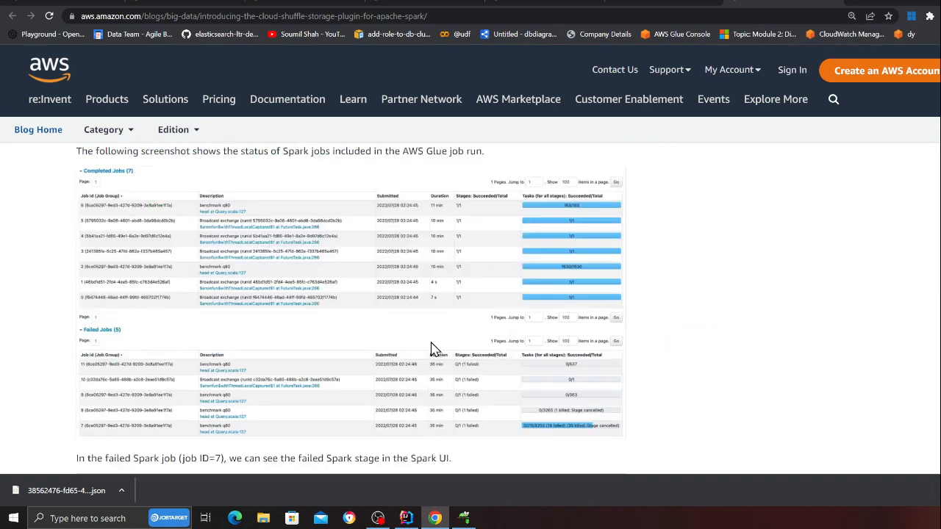
pyautogui.scroll(3)
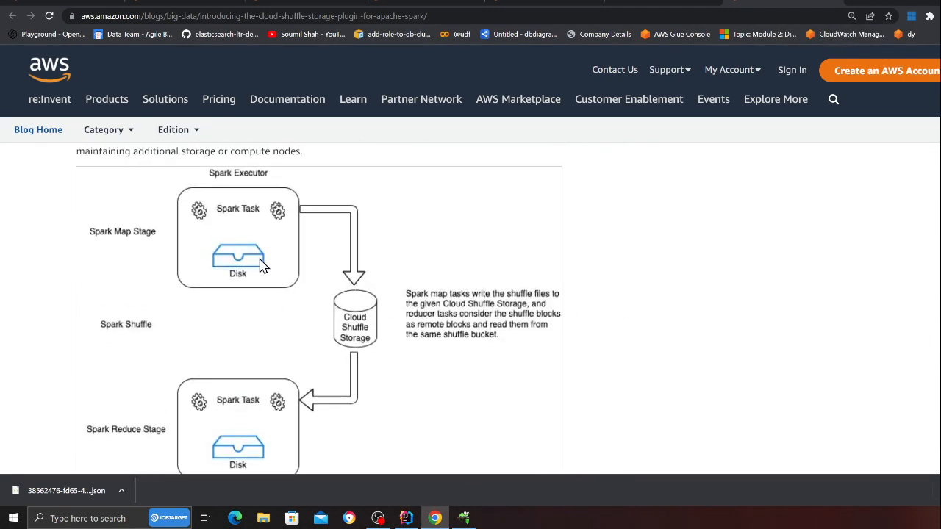
pyautogui.moveTo(238, 261)
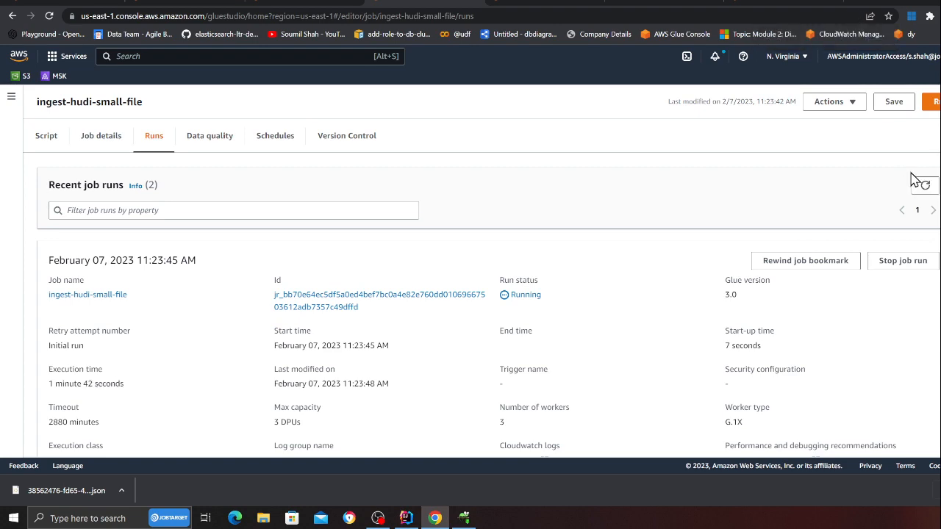
pyautogui.moveTo(864, 216)
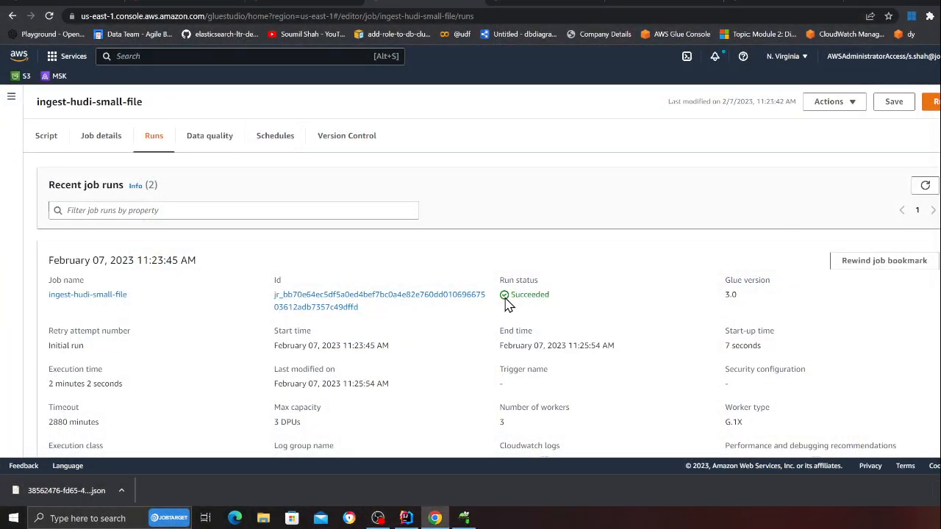
# - Highlight the job run's Succeeded status after about two minutes of execution
pyautogui.doubleClick(528, 294)
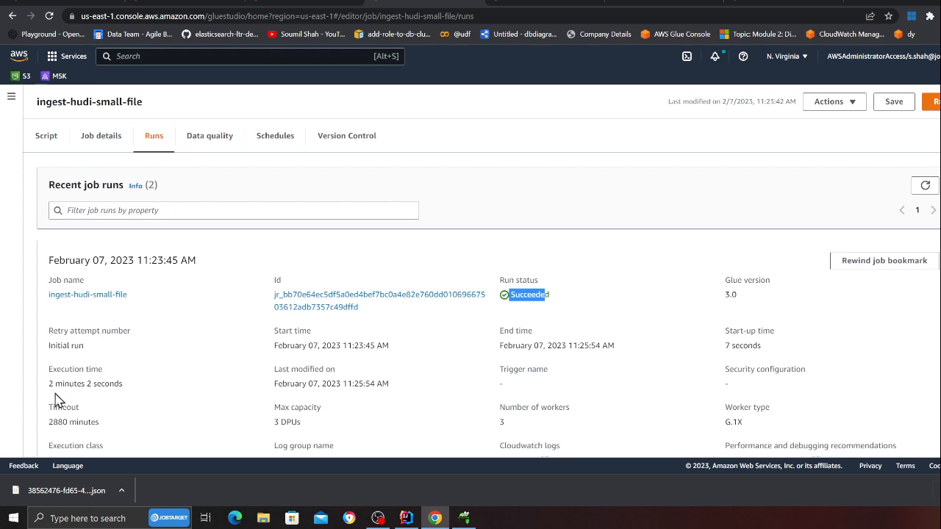
pyautogui.moveTo(259, 315)
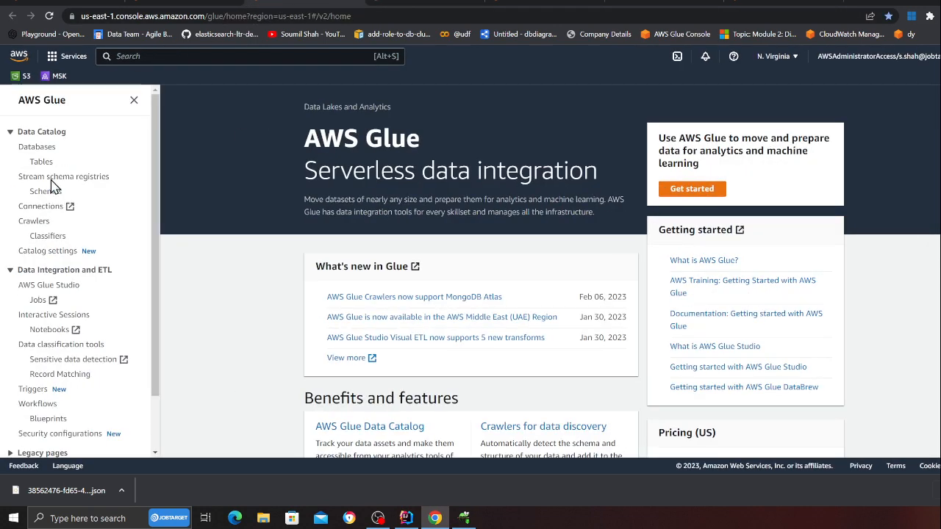
# - Open the hudidb catalog database with its small_files table and search the console for athena
pyautogui.click(36, 147)
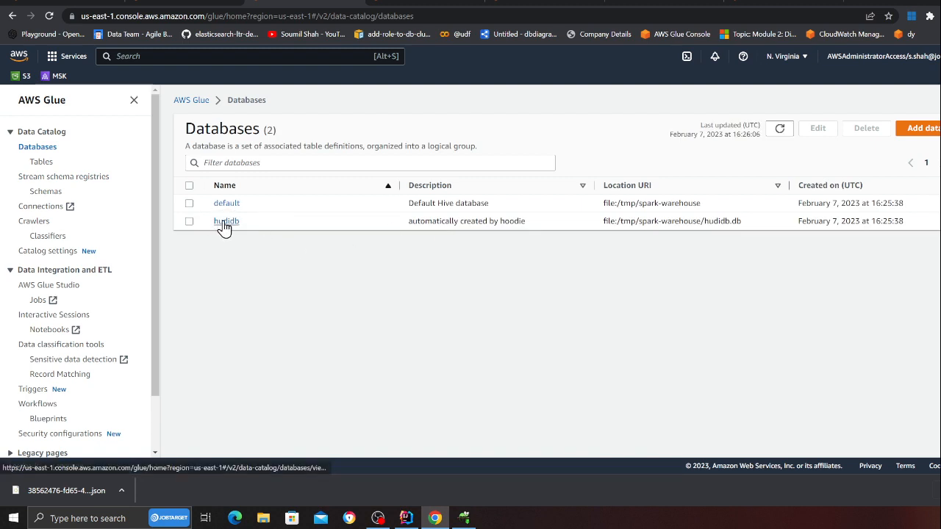
pyautogui.click(226, 220)
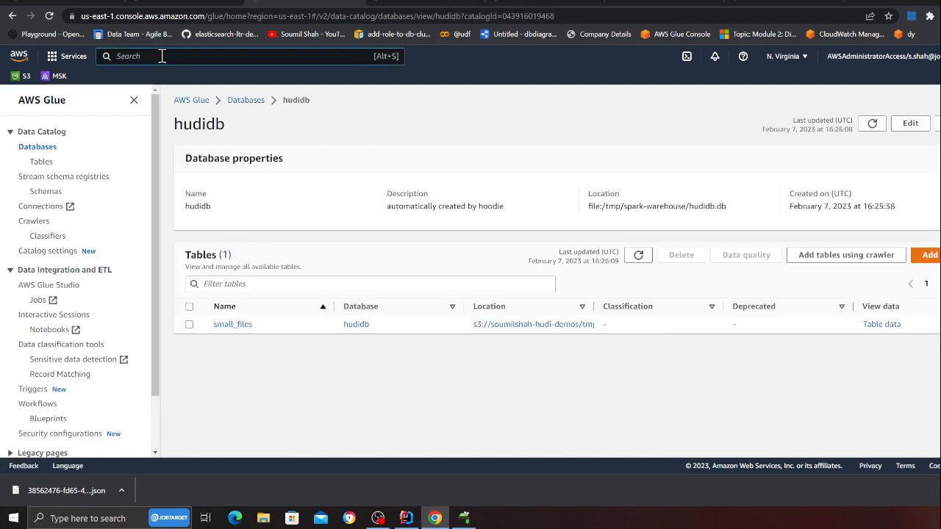
pyautogui.write('athena')
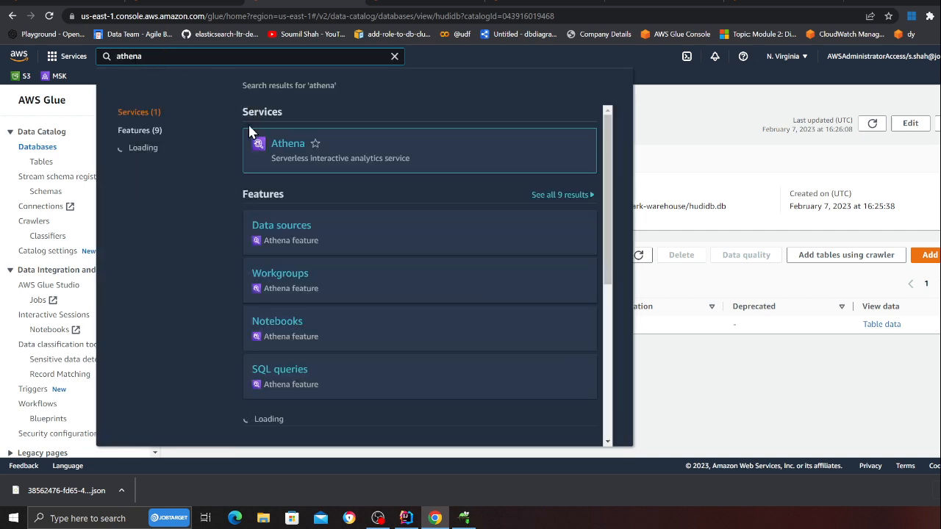
# - In Athena, launch a Preview Table query of up to 10 rows from hudidb.small_files
pyautogui.click(288, 144)
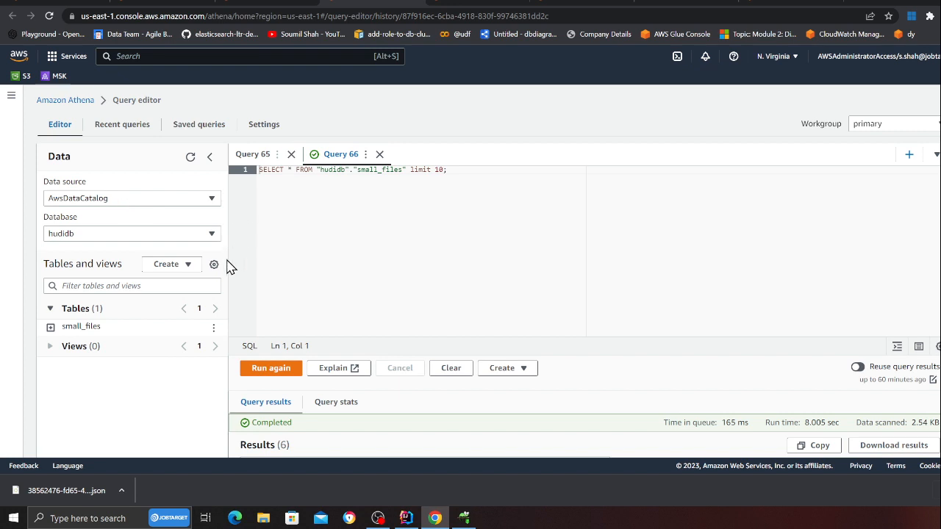
pyautogui.click(214, 328)
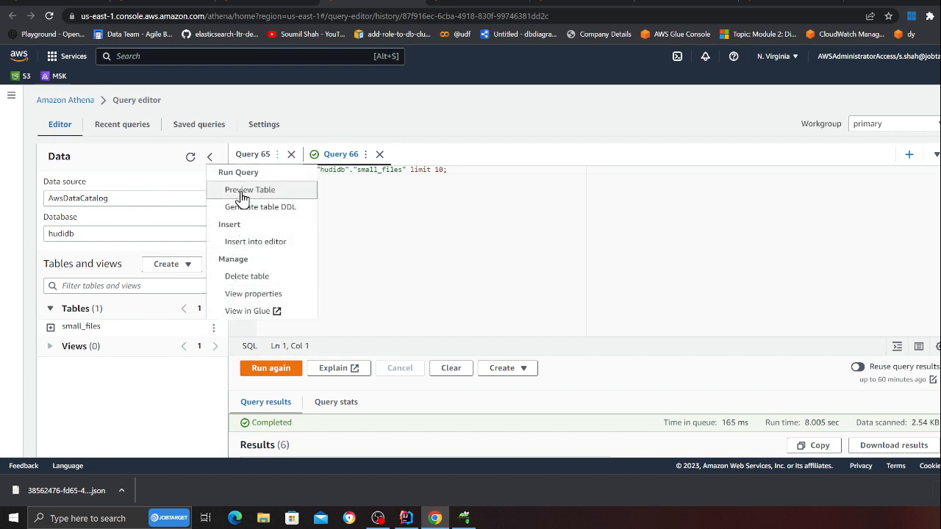
pyautogui.click(250, 190)
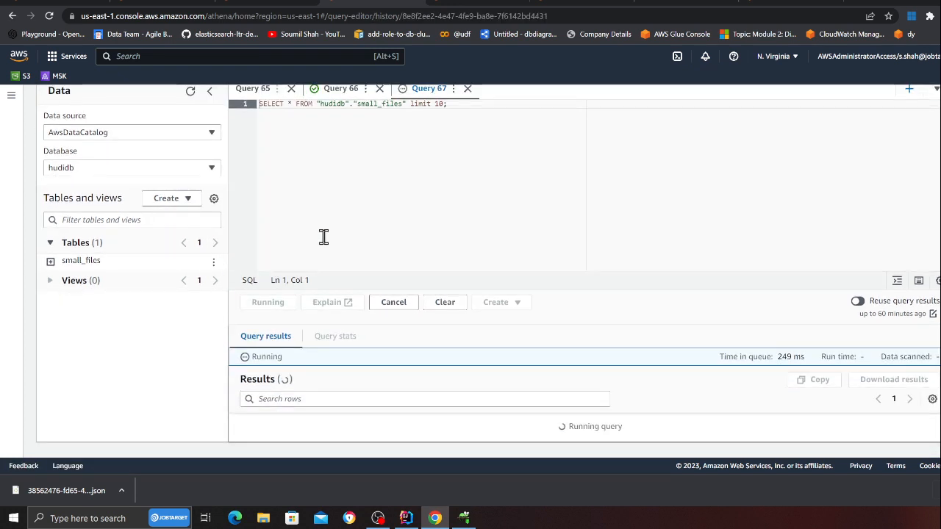
# - Back on the AWS blog, highlight the Cloud Shuffle Storage Plugin name in the title
pyautogui.scroll(3)
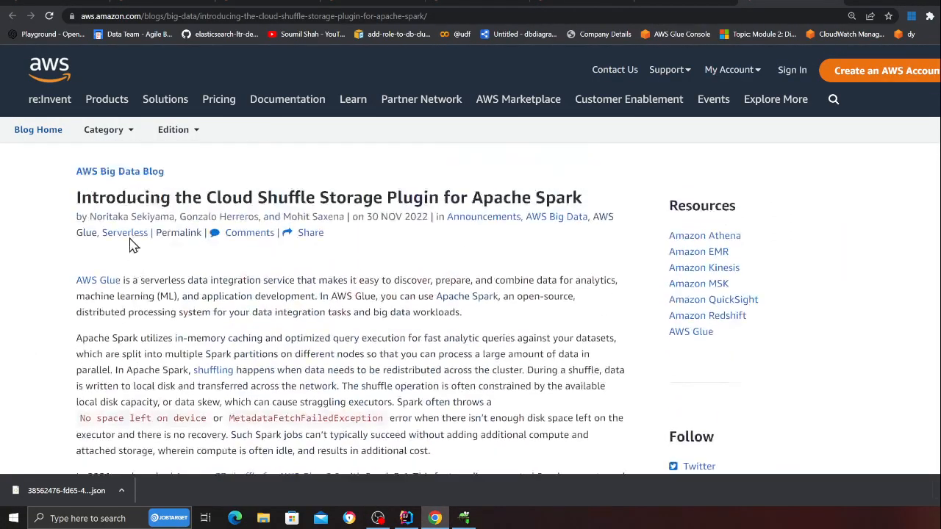
pyautogui.moveTo(244, 197); pyautogui.dragTo(547, 197)
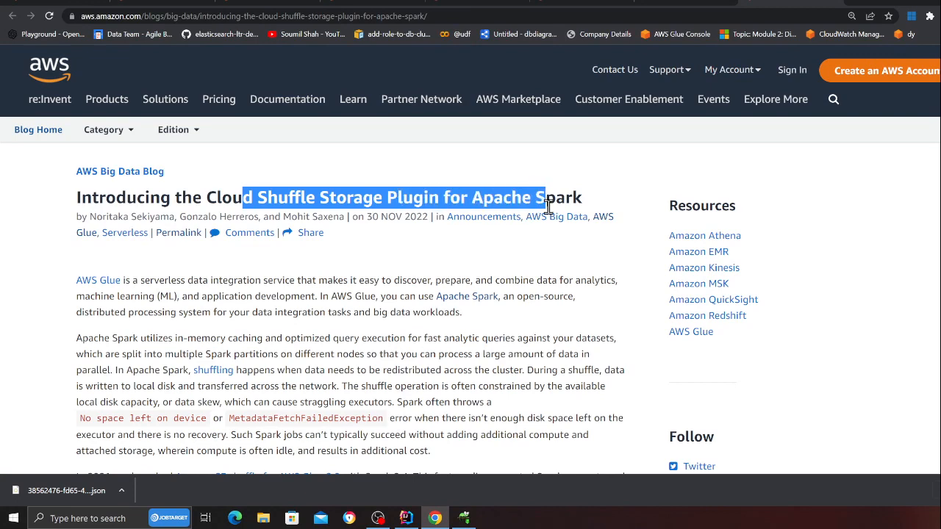